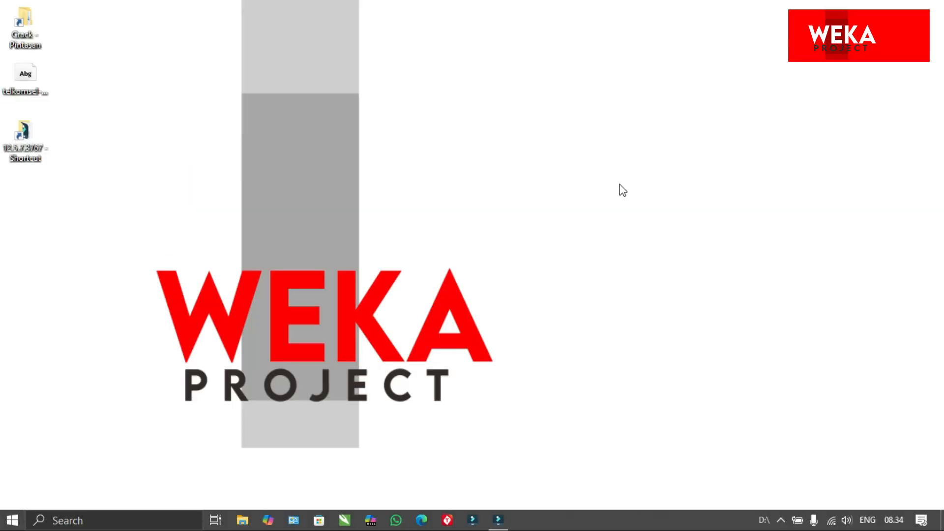
mouse_move(574, 255)
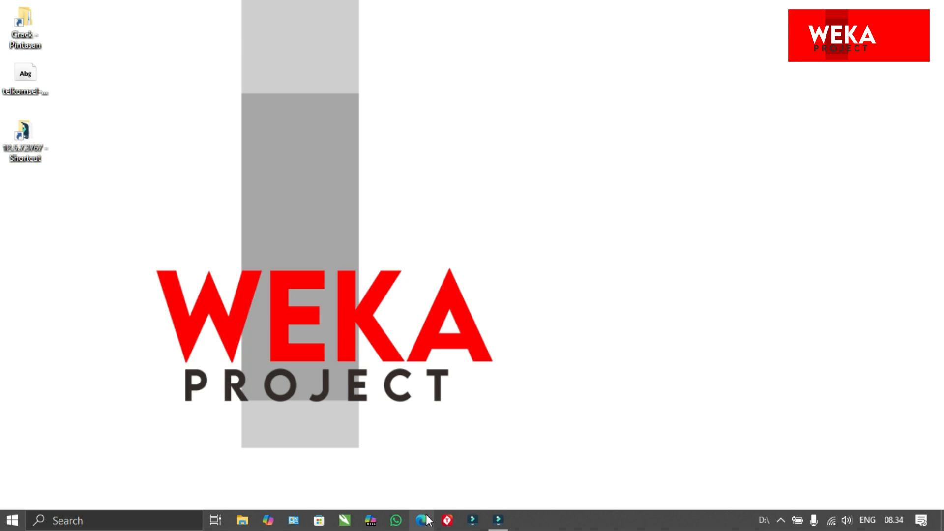
Step: Launch Microsoft Edge from the taskbar to look up the Office Deployment Tool
left_click(421, 520)
type("office deployment tool")
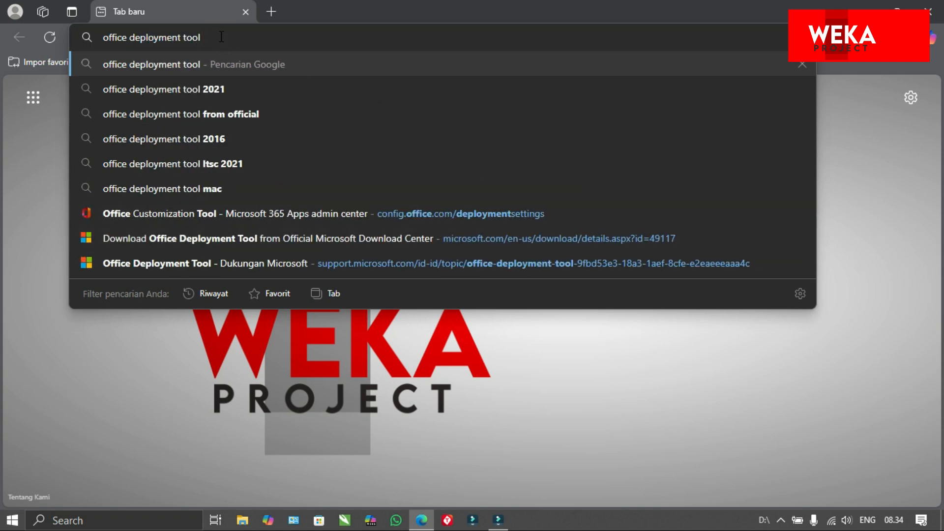
Step: Download the Office Deployment Tool from Microsoft Support and show the file in its folder
key("Enter")
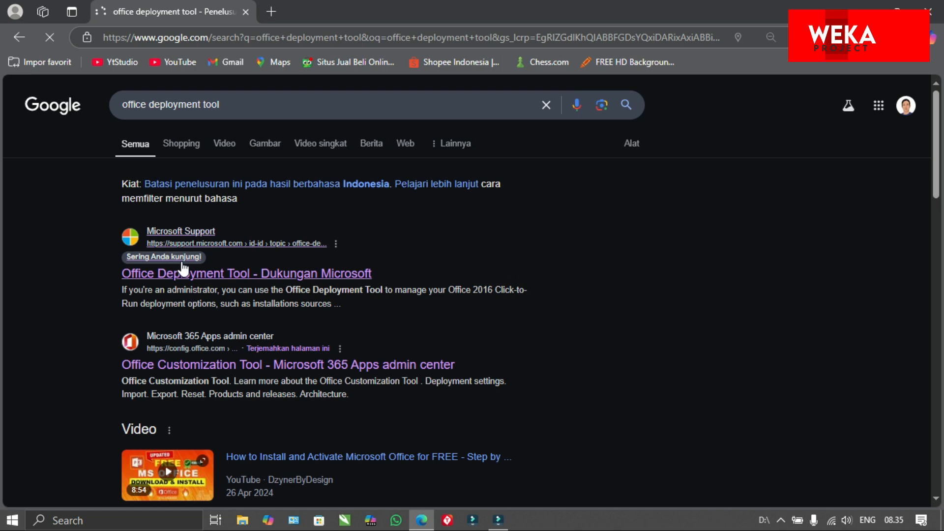
left_click(240, 273)
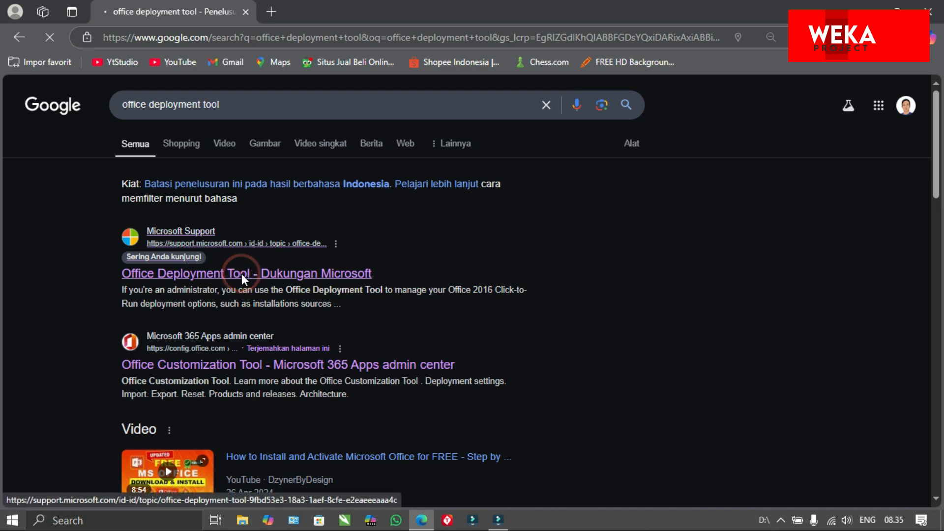
left_click(243, 273)
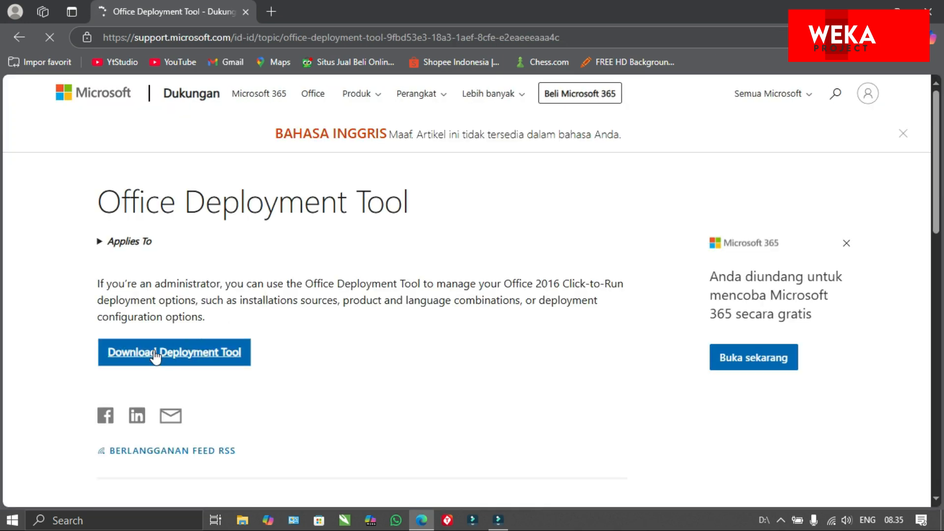
left_click(158, 353)
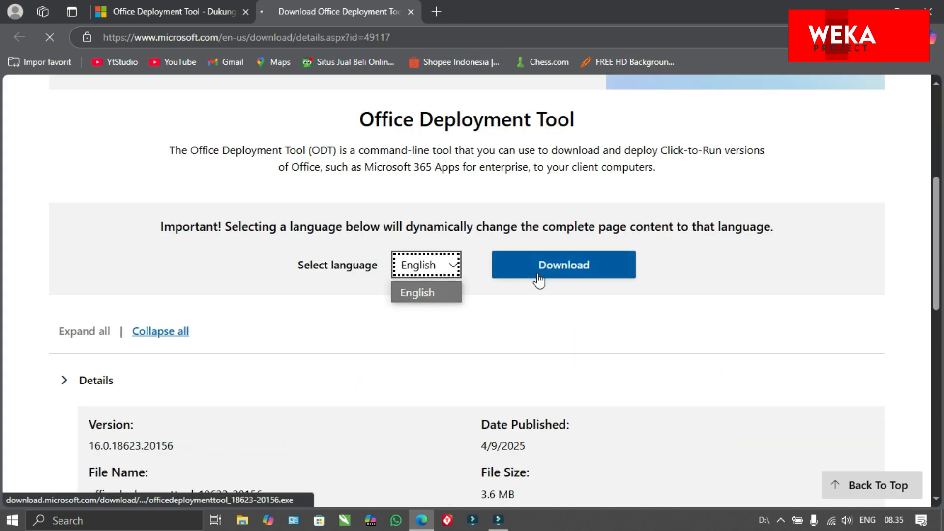
left_click(564, 265)
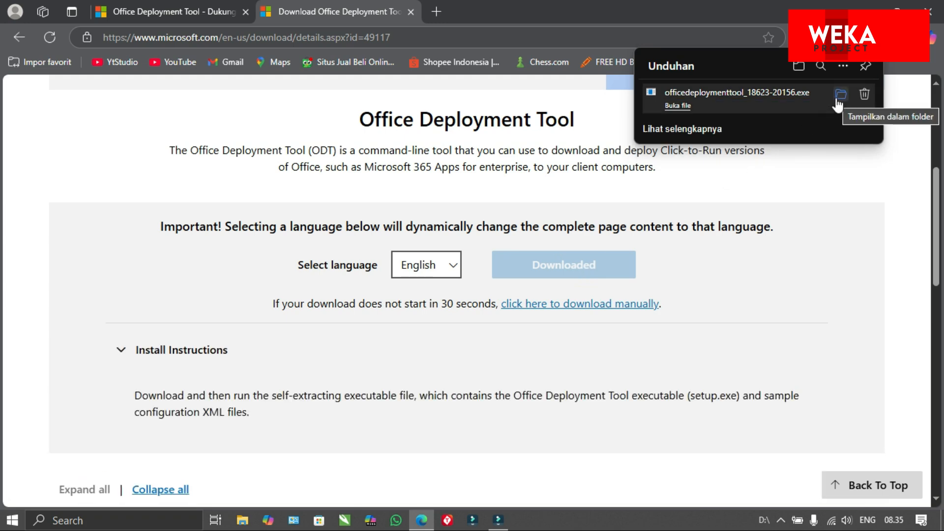
left_click(851, 93)
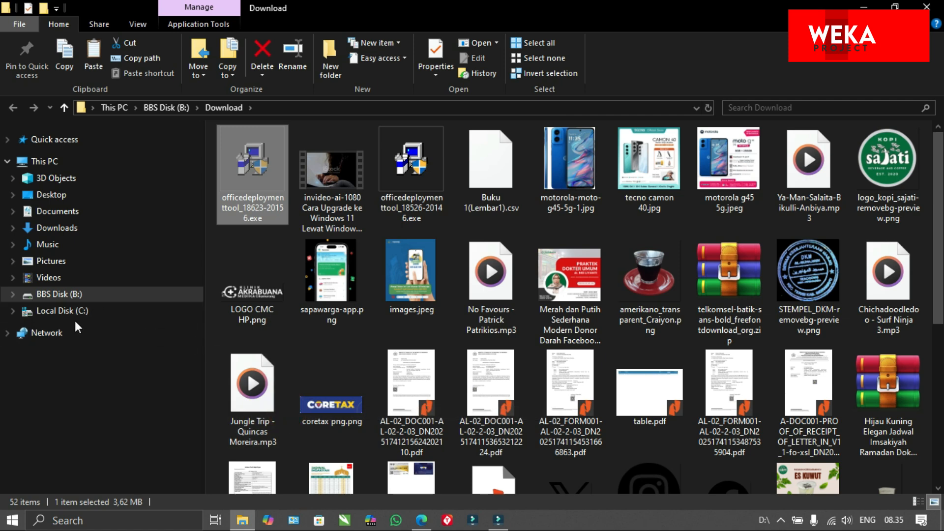
Step: Create a new folder named 'Office 2024' on drive C
left_click(63, 311)
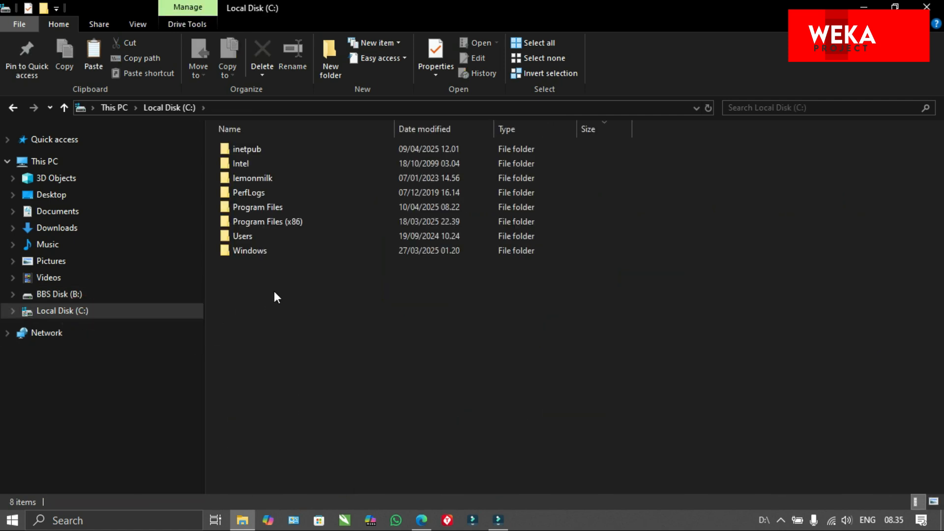
right_click(277, 296)
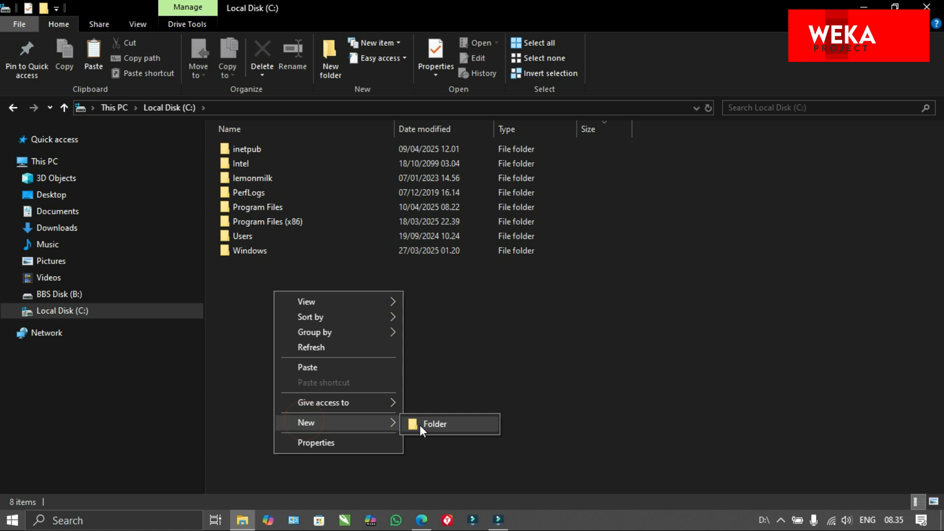
left_click(435, 423)
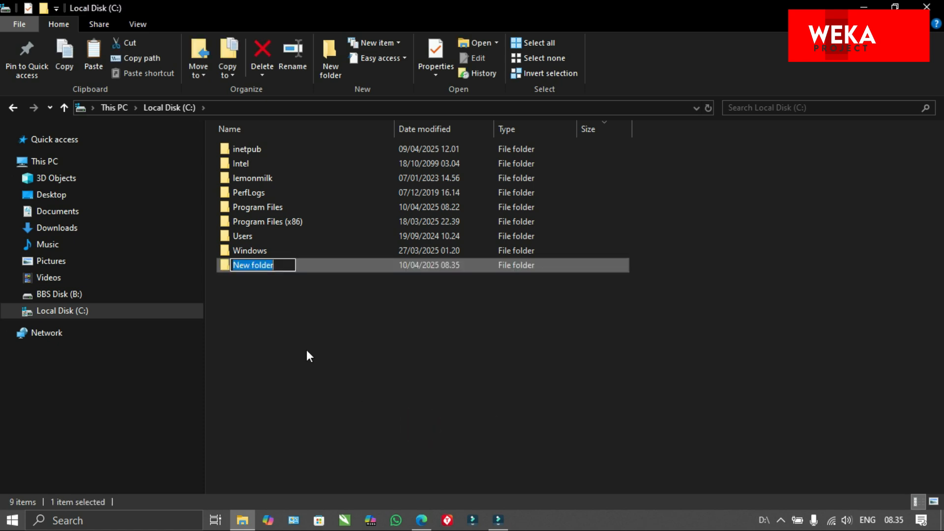
type("0")
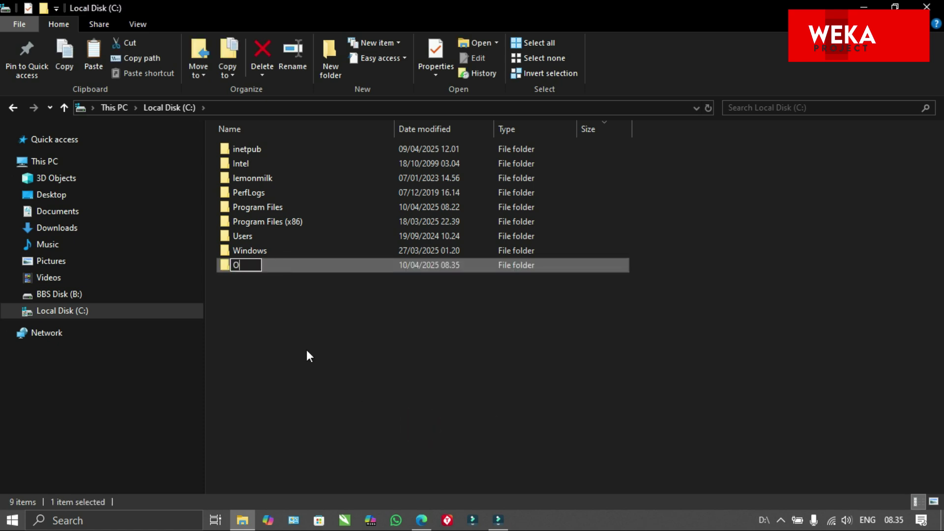
type("Office")
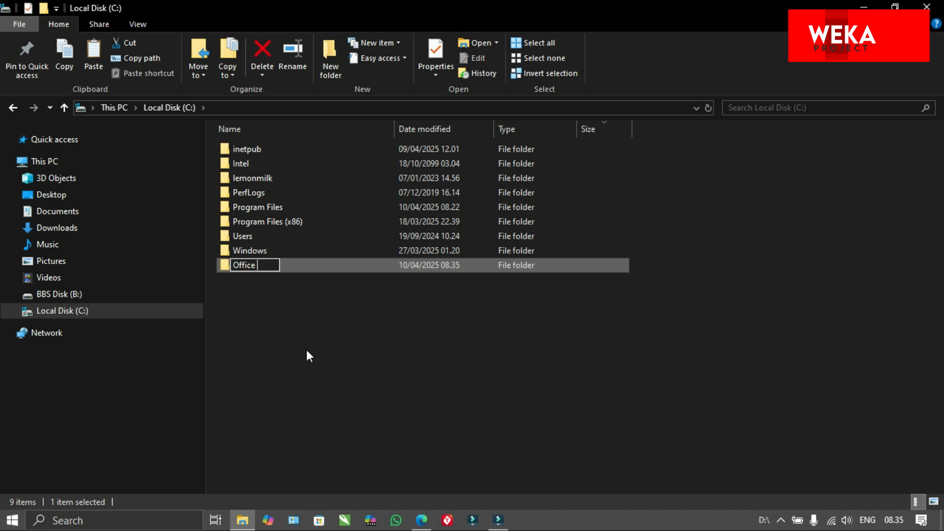
type("2024")
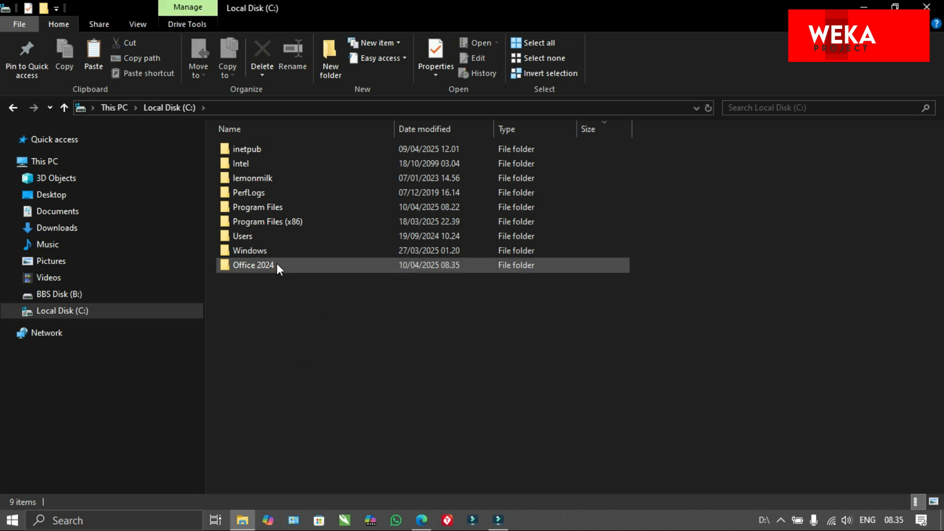
Step: Paste the Deployment Tool file into Office 2024 and run it as administrator
right_click(304, 216)
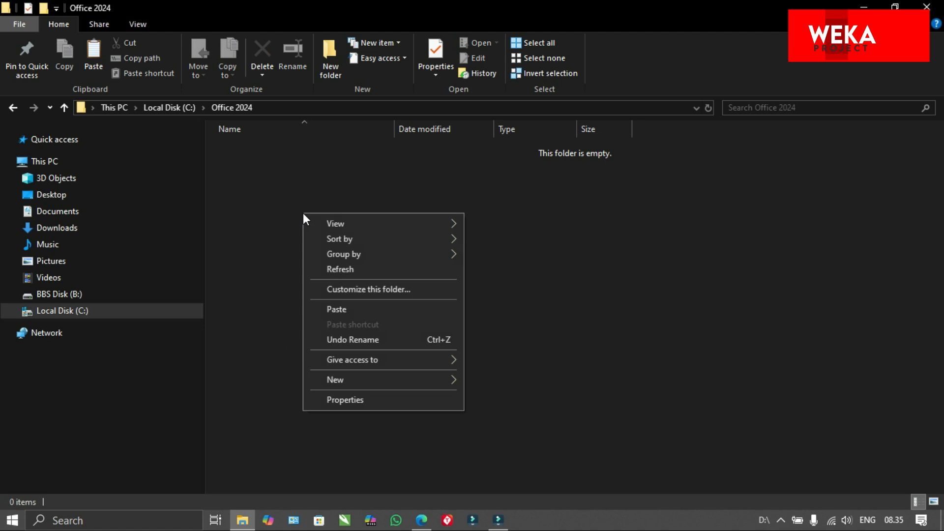
left_click(338, 309)
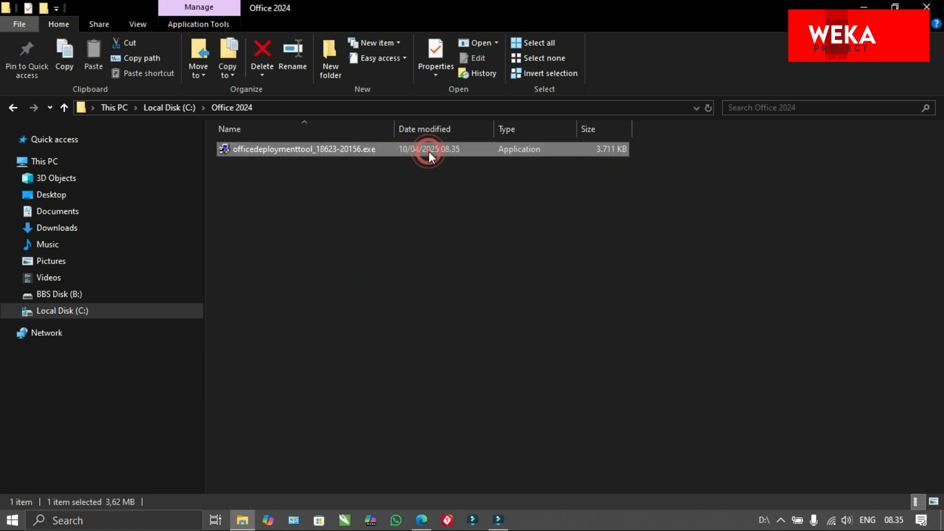
right_click(429, 149)
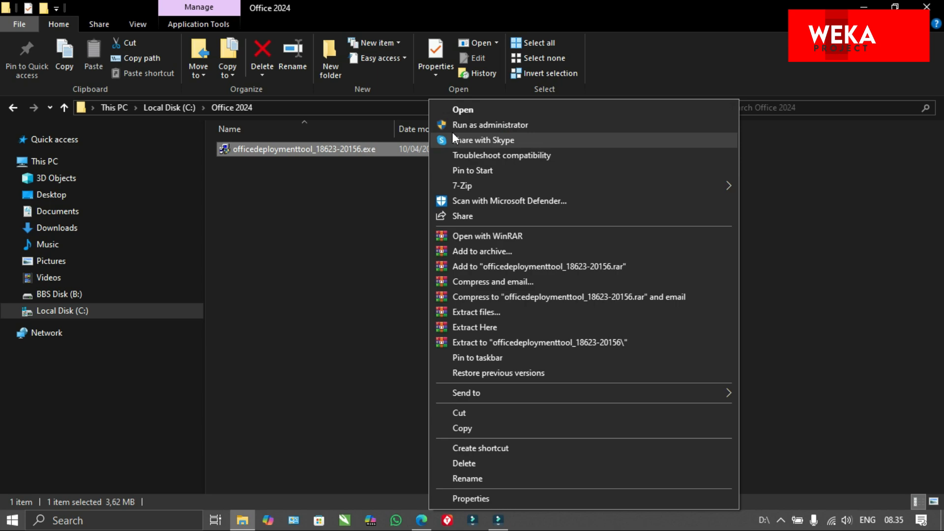
left_click(498, 133)
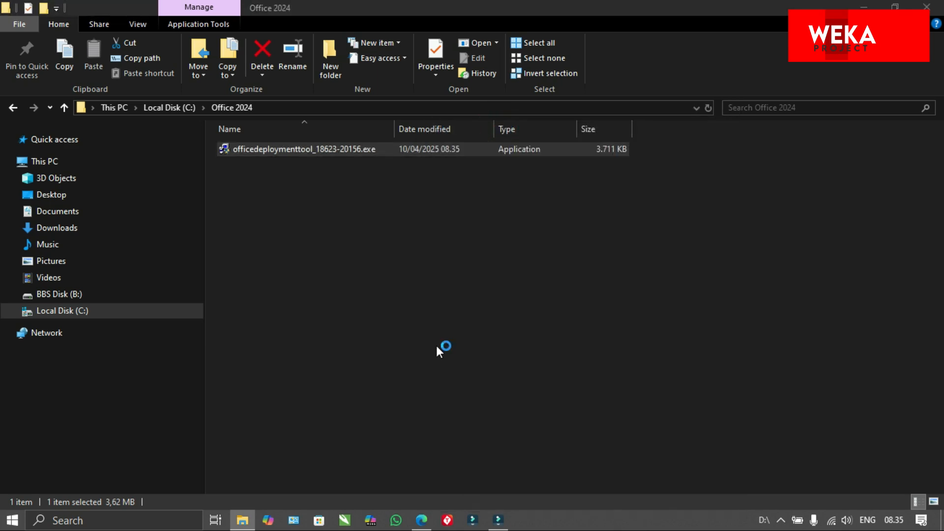
Step: Accept the license, extract into C:\Office 2024, and delete everything except setup.exe
double_click(283, 149)
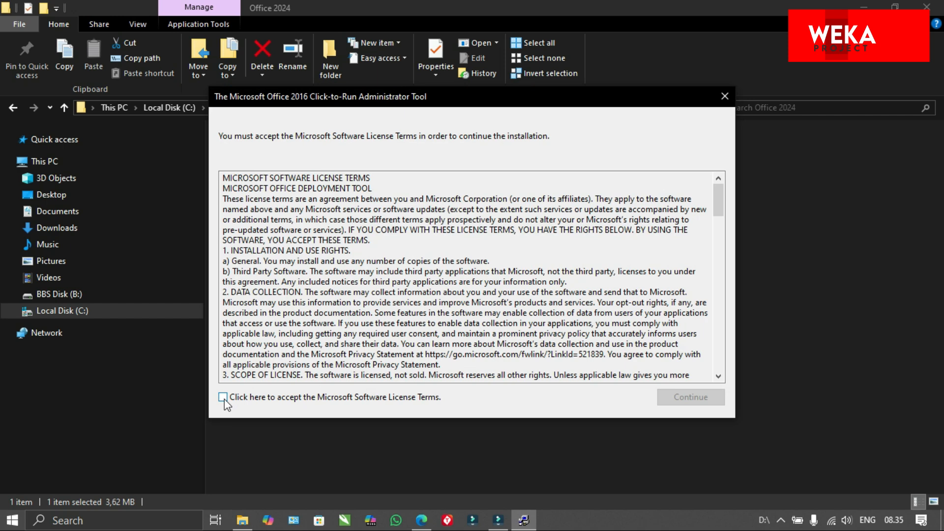
left_click(223, 397)
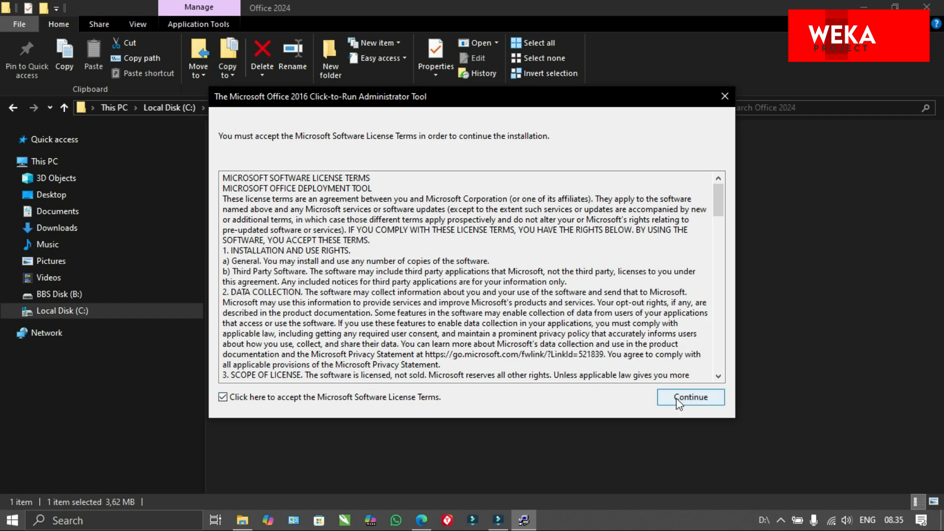
left_click(691, 397)
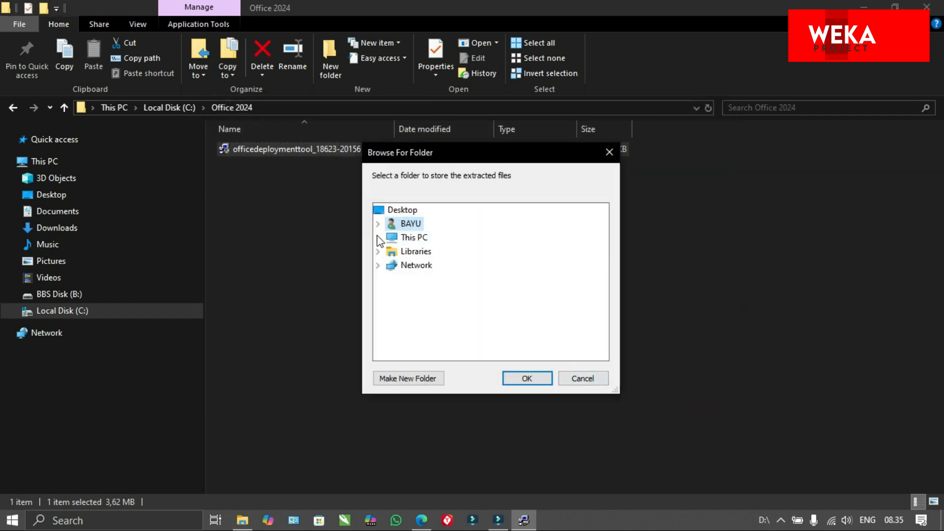
left_click(378, 238)
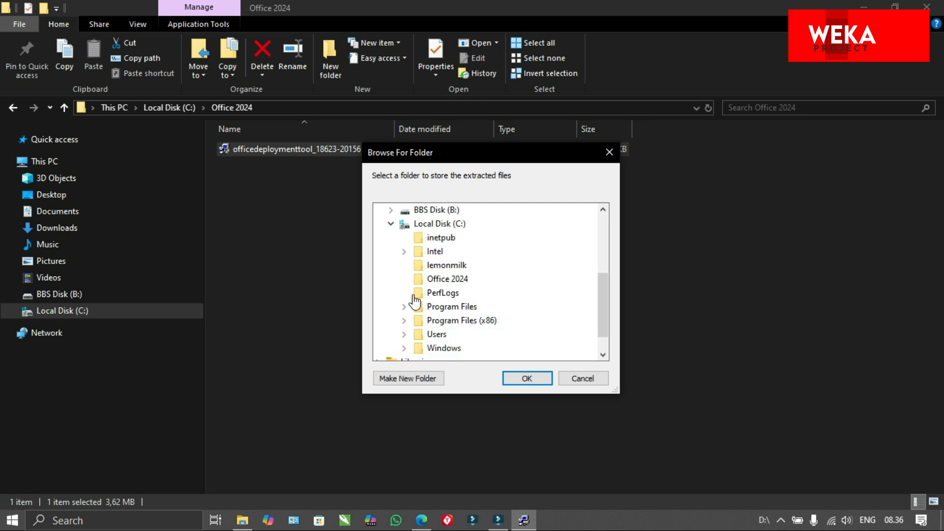
mouse_move(443, 283)
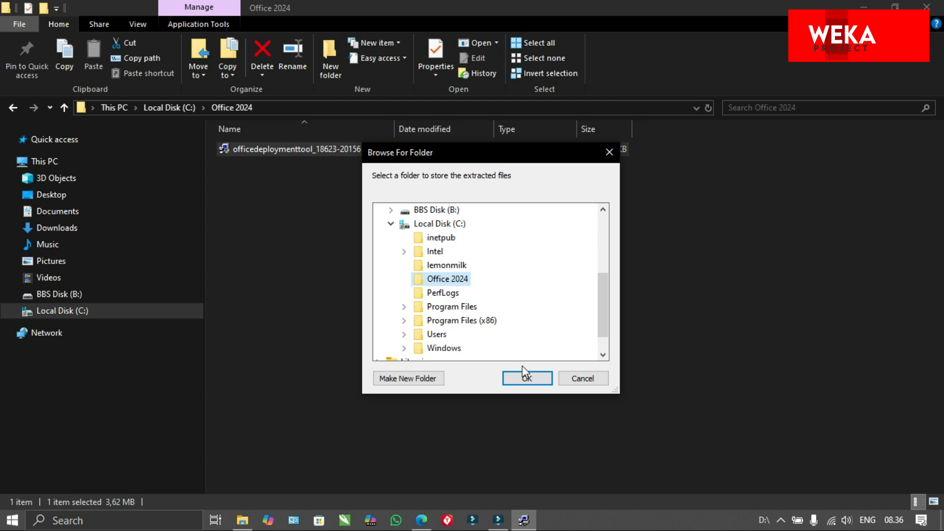
left_click(526, 378)
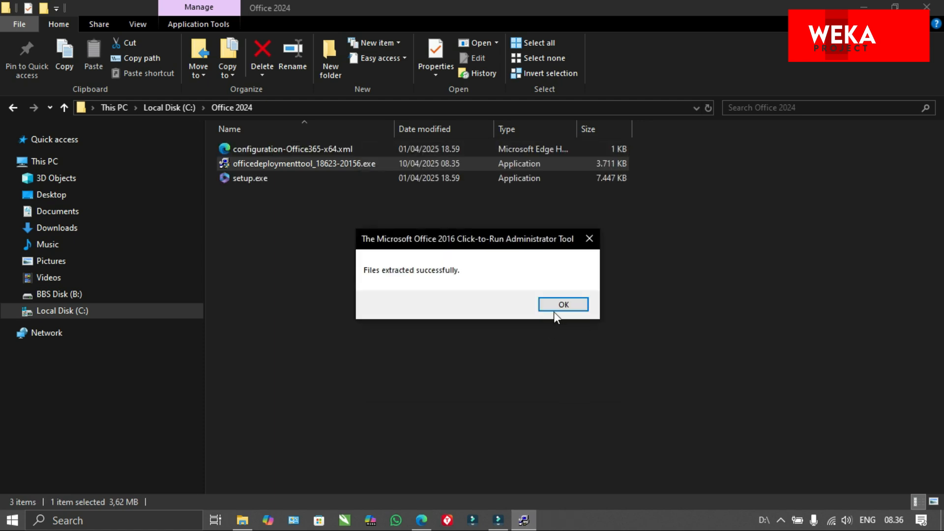
left_click(563, 304)
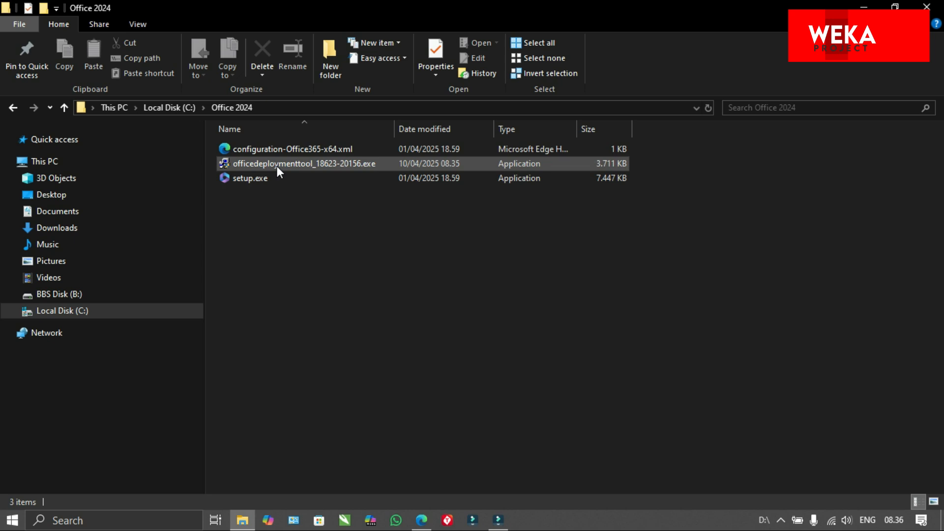
right_click(277, 164)
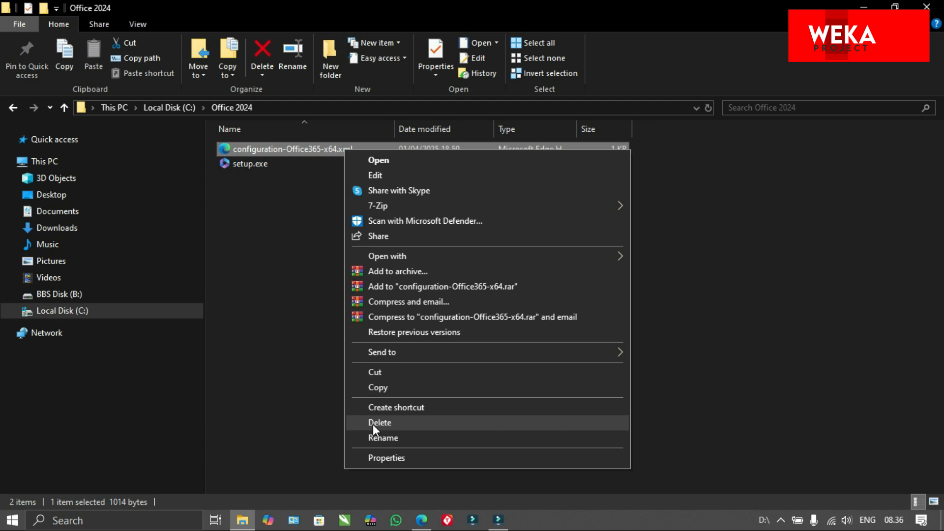
left_click(380, 423)
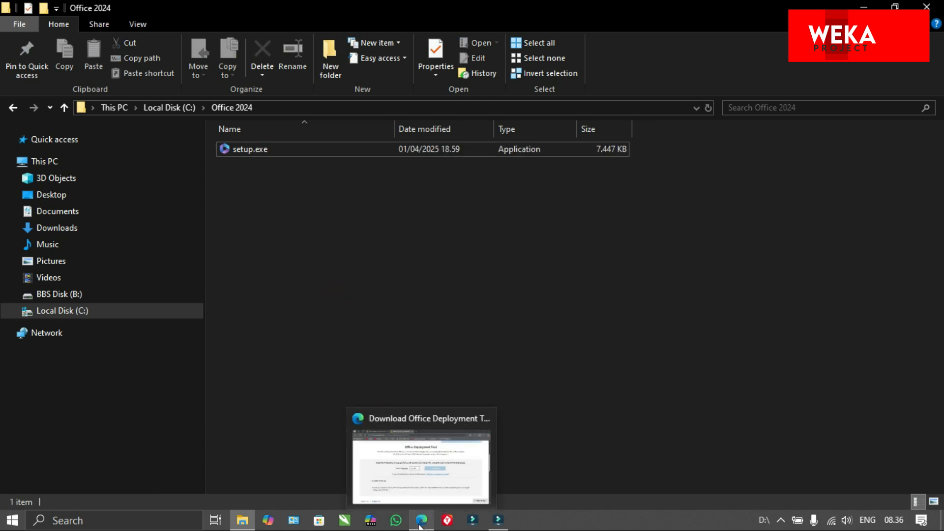
Step: Go to the config.office.com Office Customization Tool and review its 32/64-bit architecture options
left_click(421, 520)
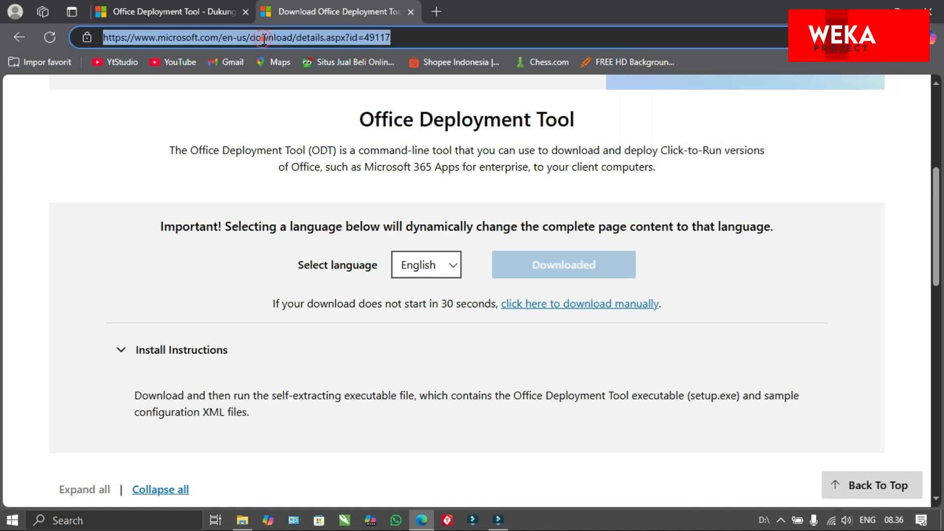
type("office deployment tool")
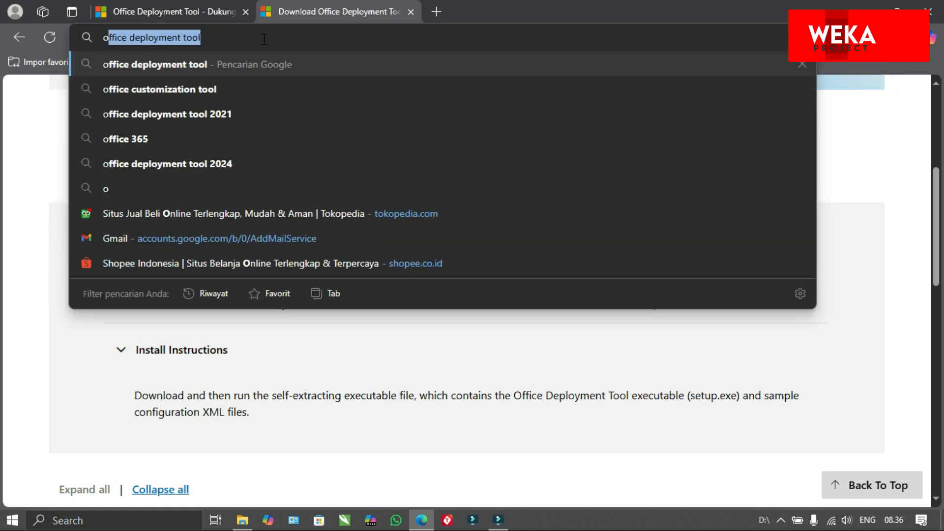
mouse_move(203, 99)
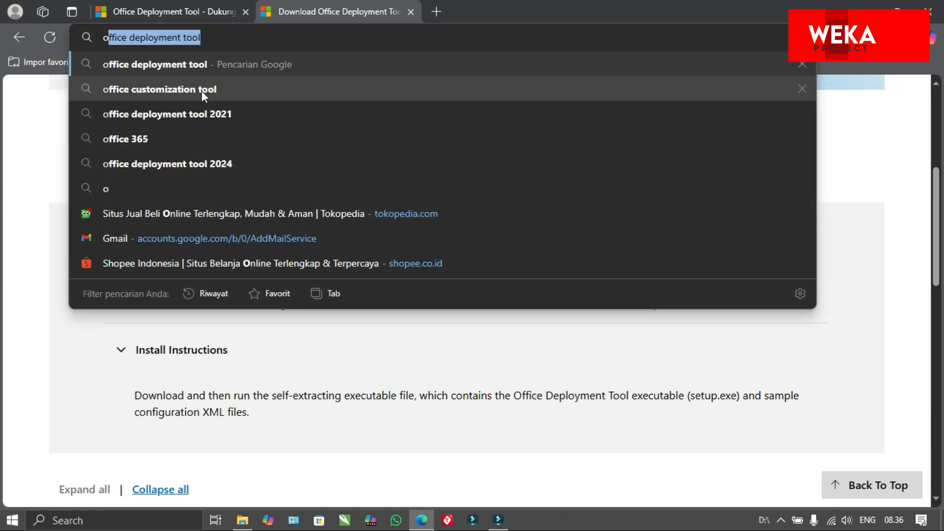
left_click(158, 89)
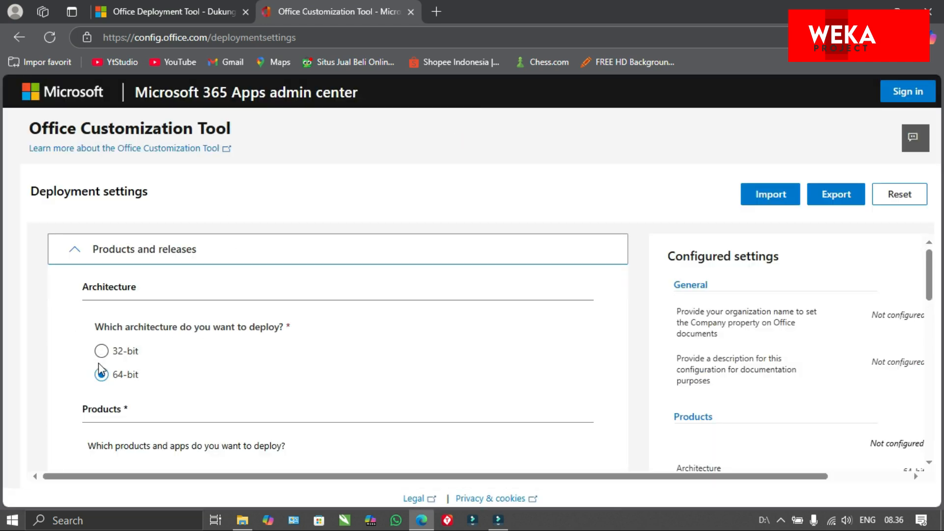
left_click(101, 351)
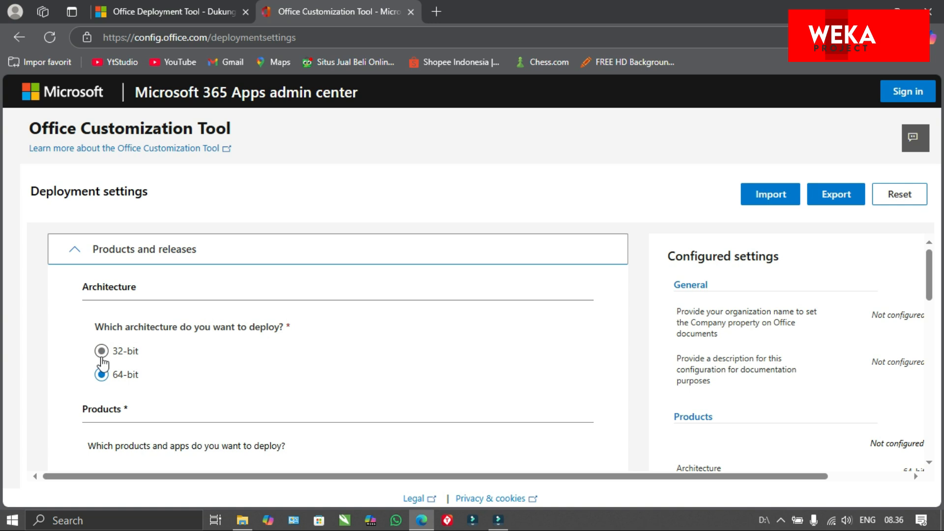
left_click(101, 375)
type("syst")
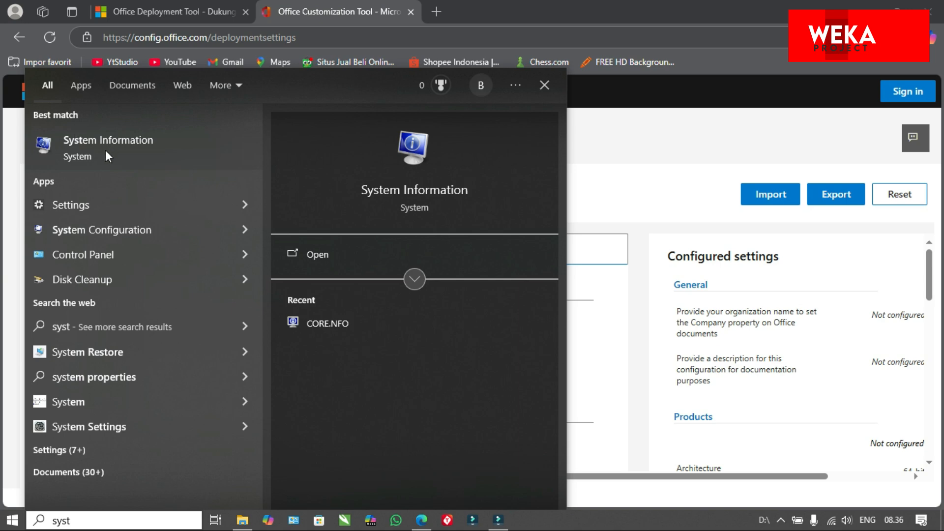
Step: Open System Information and check that System Type reads x64-based PC
left_click(107, 143)
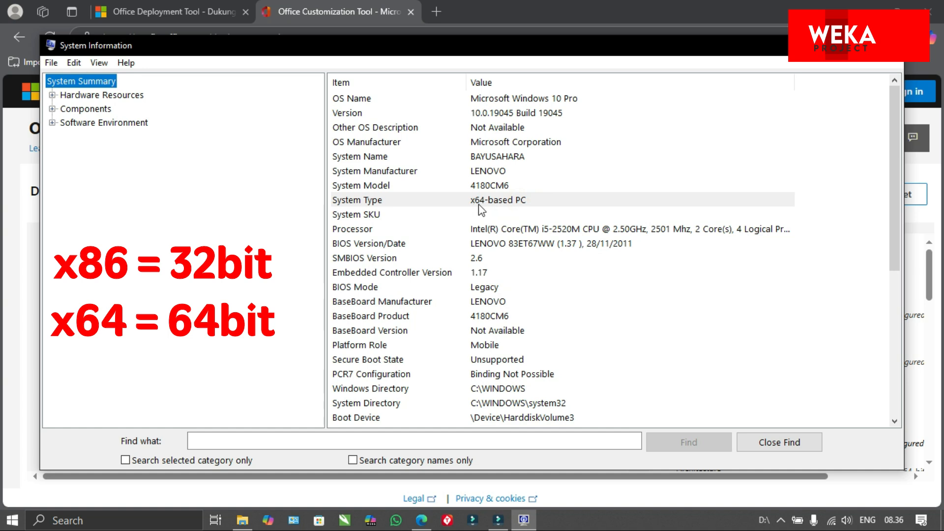
mouse_move(482, 221)
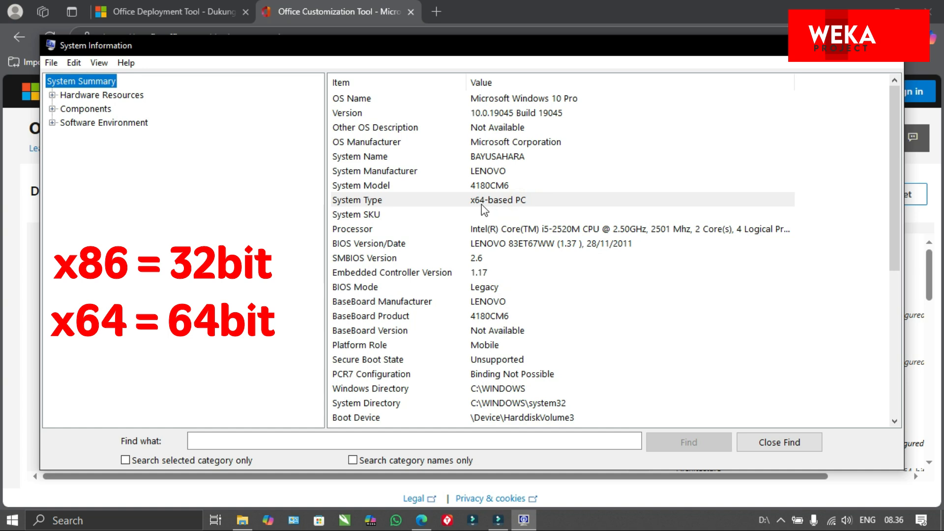
mouse_move(758, 443)
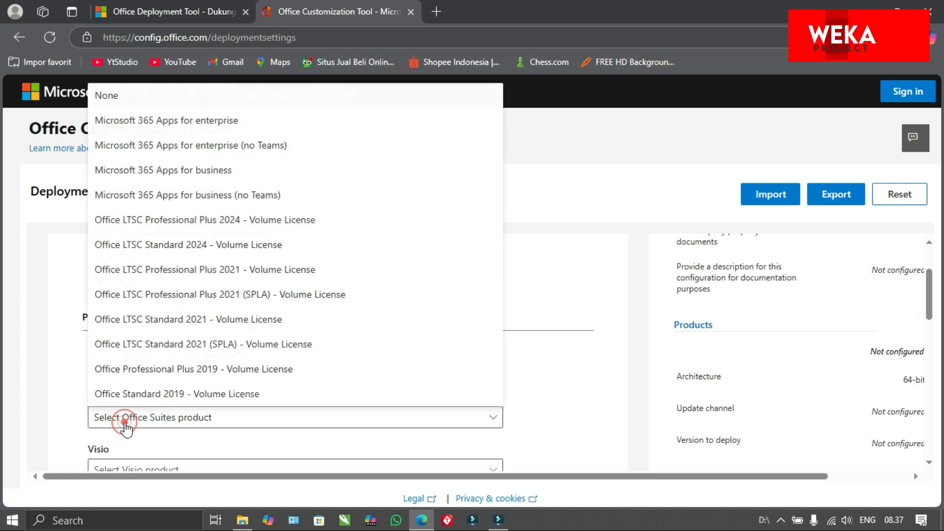
mouse_move(151, 199)
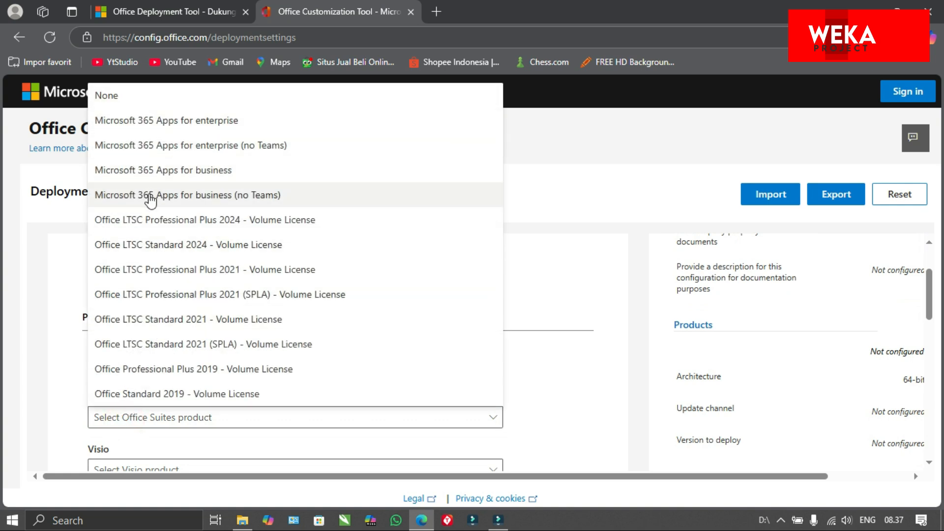
Step: Select Office LTSC Professional Plus 2024 - Volume License and switch off Access, OneNote and Publisher
left_click(205, 220)
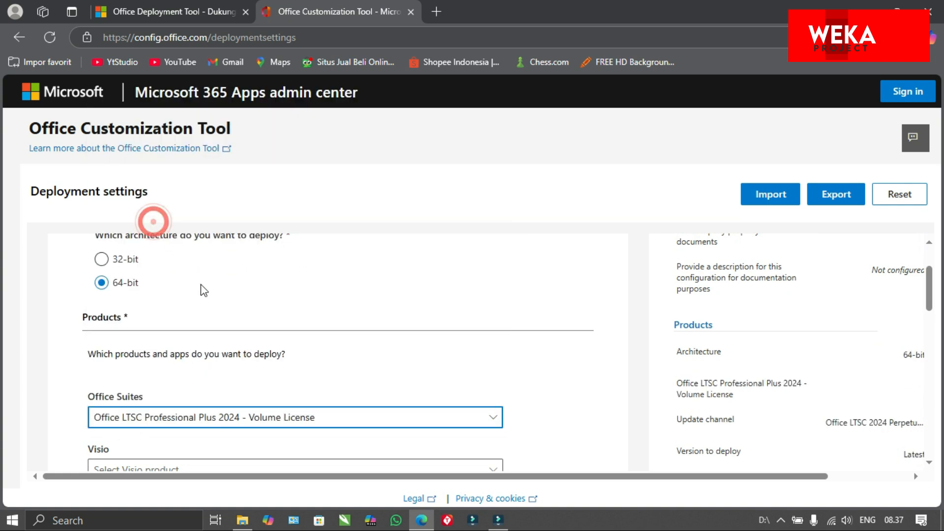
scroll("down", 3)
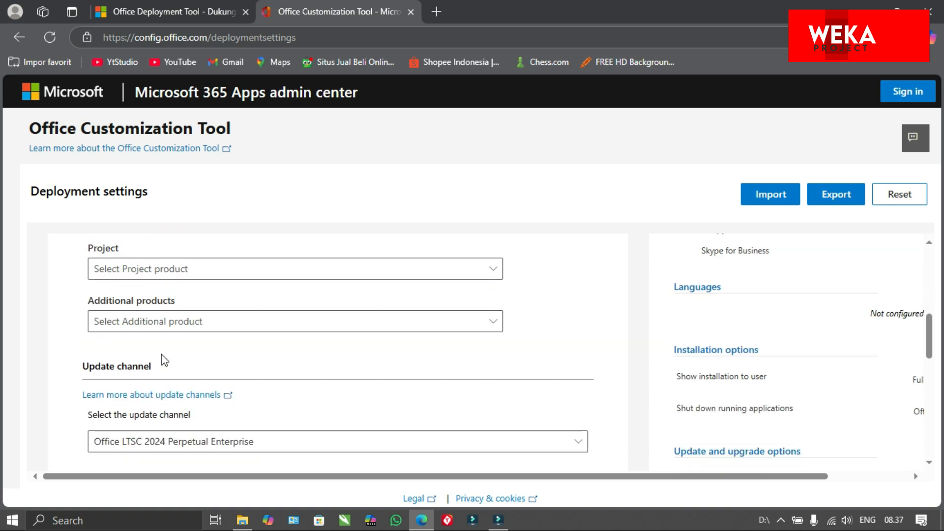
scroll("down", 3)
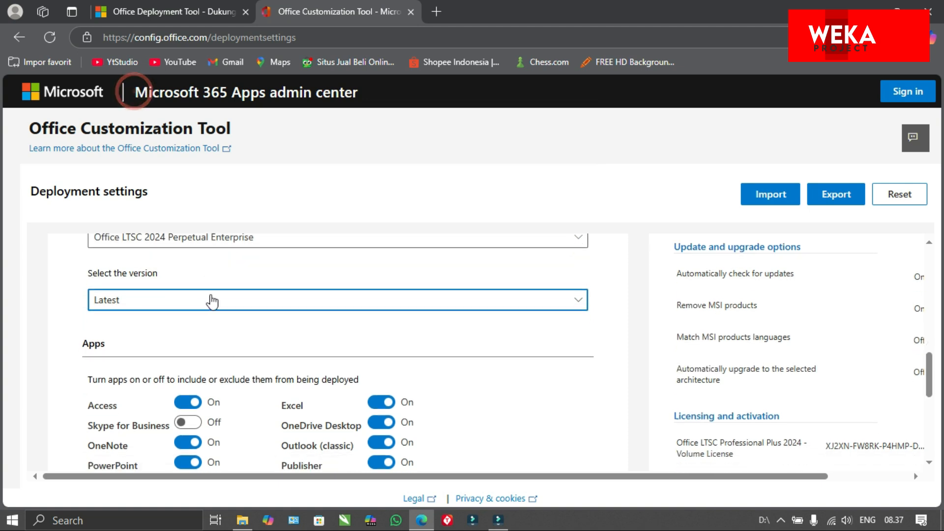
scroll("down", 3)
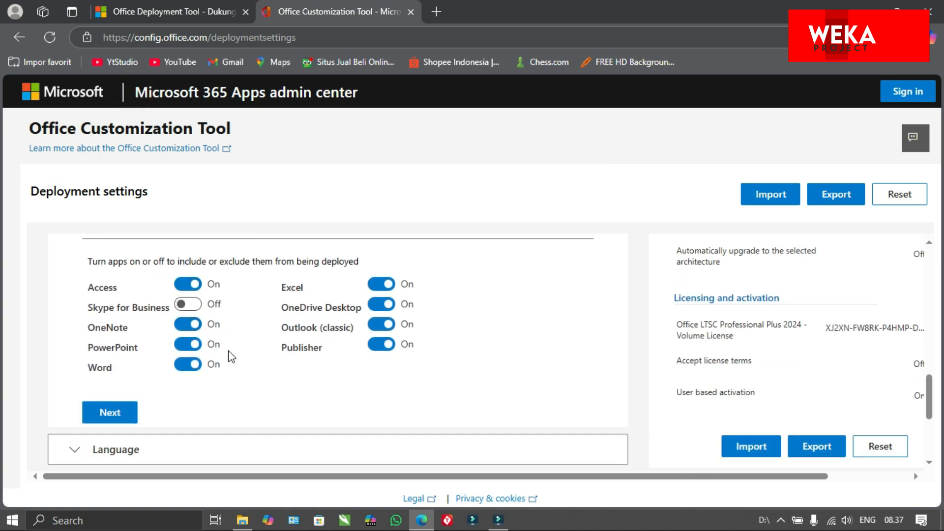
left_click(187, 284)
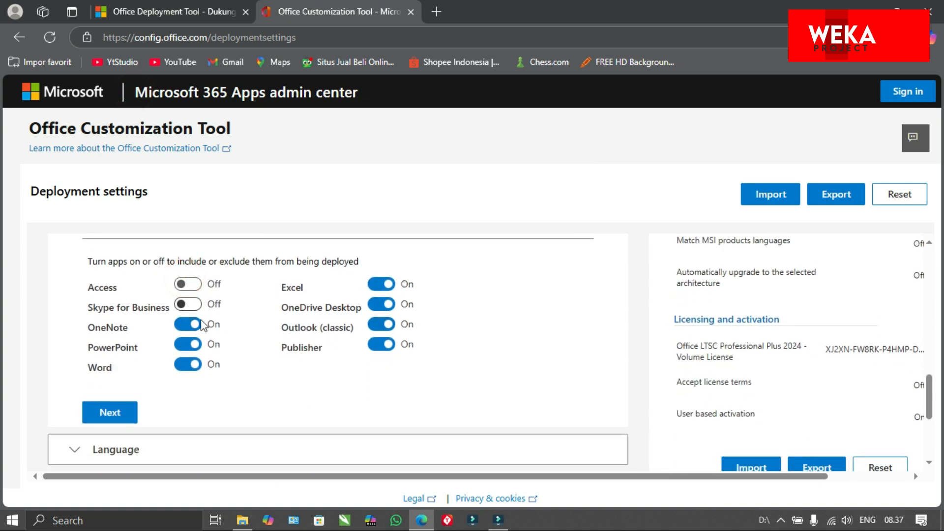
left_click(380, 304)
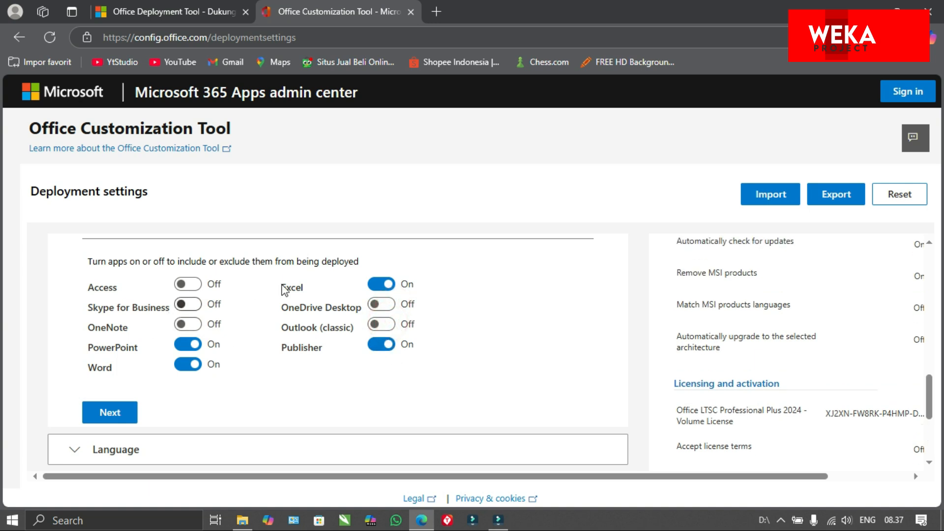
left_click(380, 344)
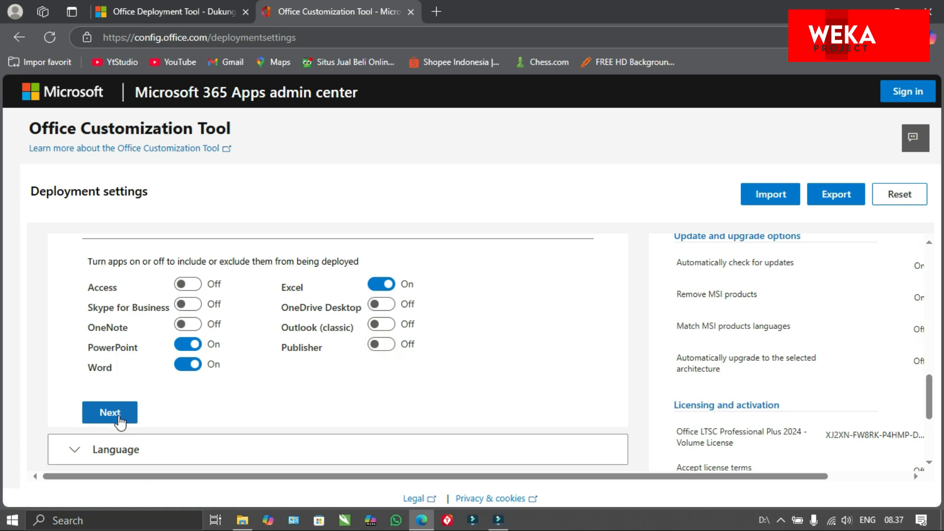
Step: Make English (United States) the primary language and proceed through installation options to Finish
left_click(108, 413)
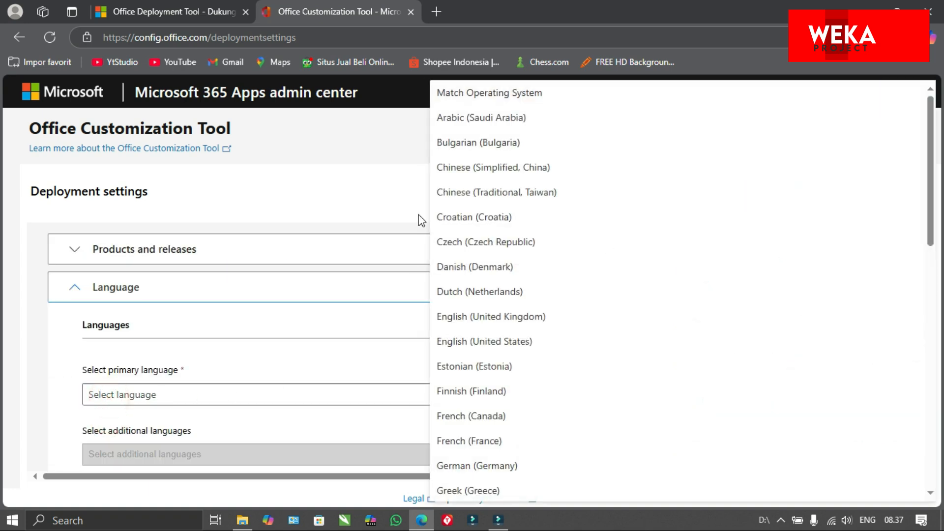
mouse_move(509, 351)
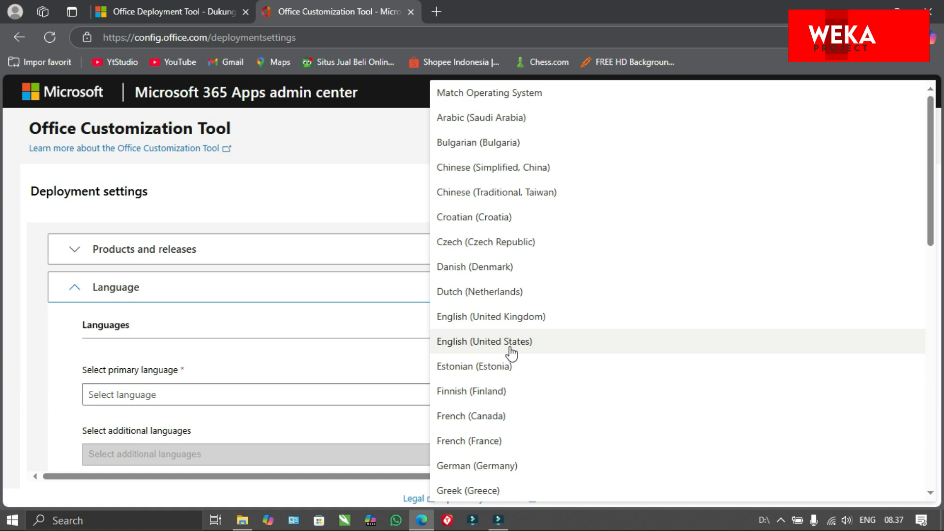
scroll("down", 3)
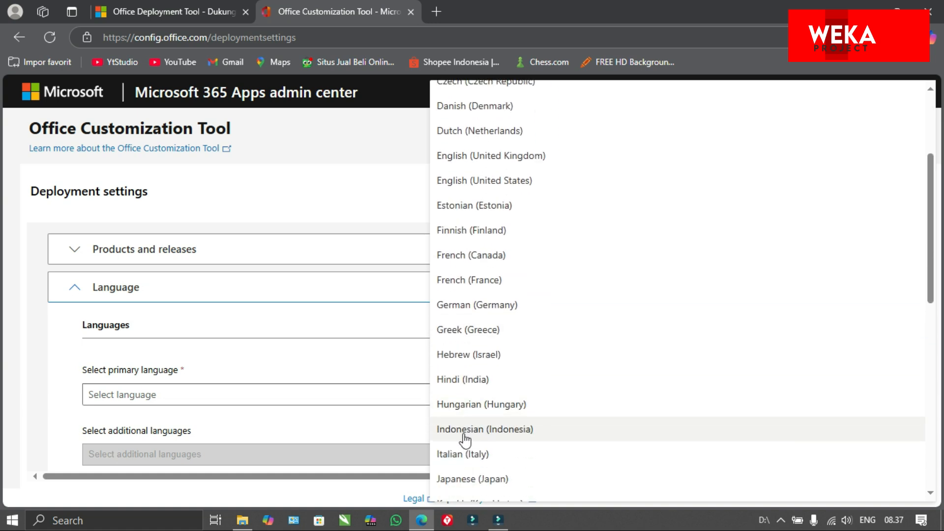
mouse_move(486, 171)
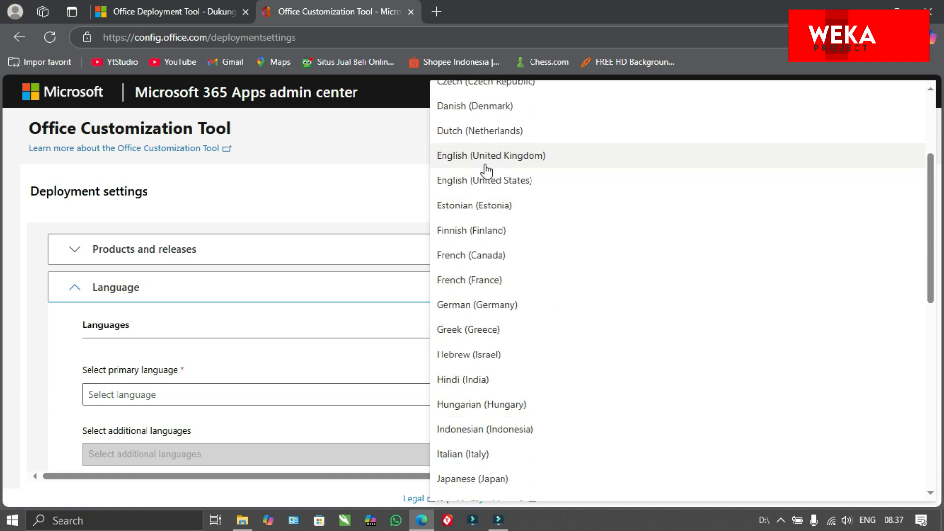
left_click(484, 181)
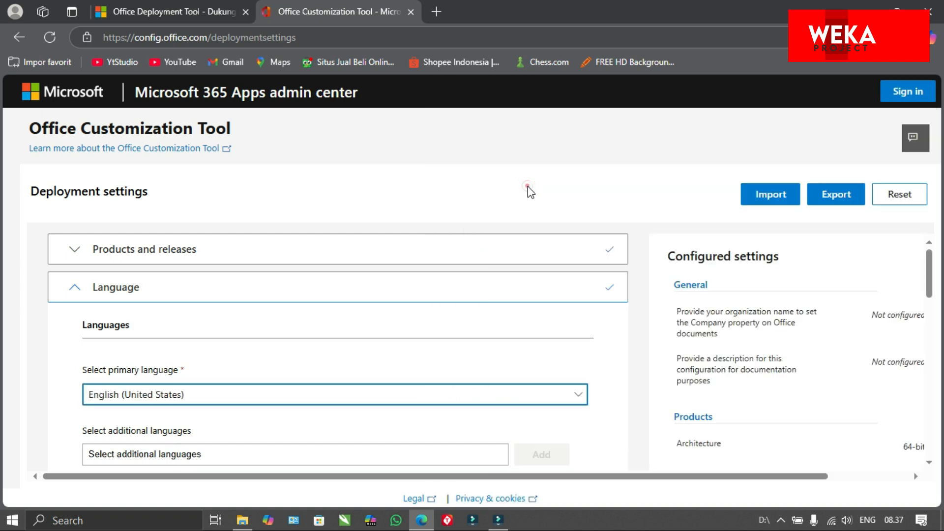
scroll("down", 3)
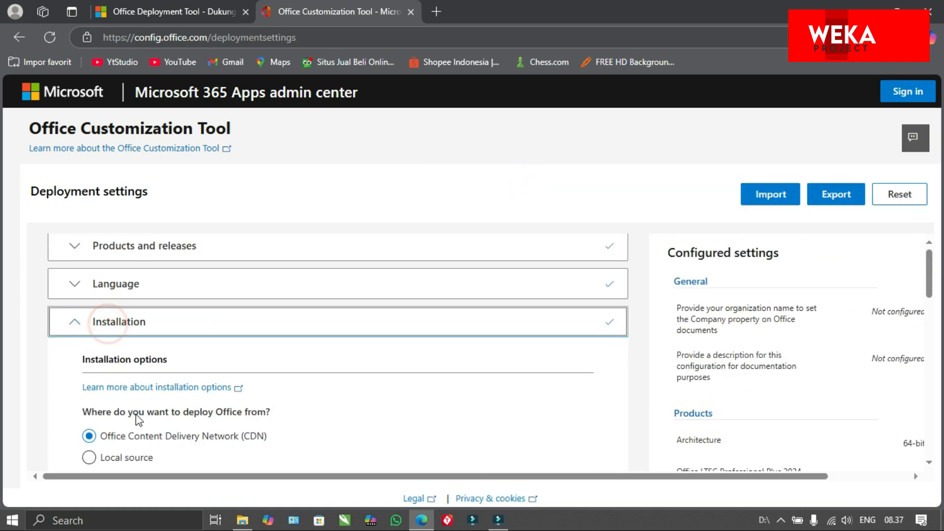
left_click(117, 352)
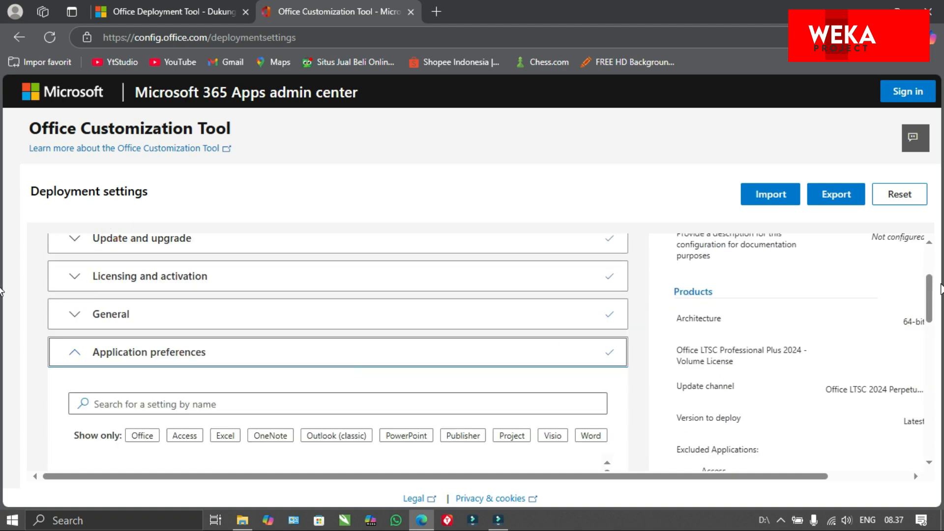
scroll("down", 3)
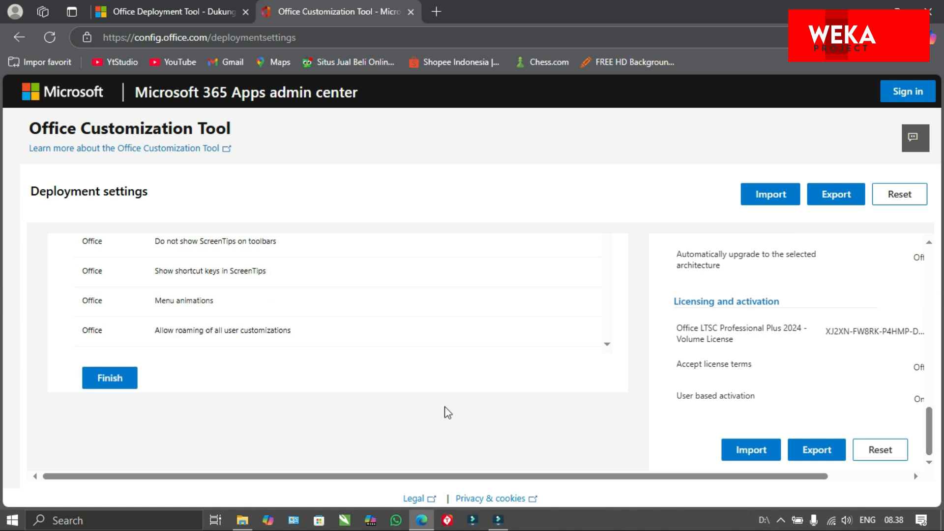
left_click(97, 385)
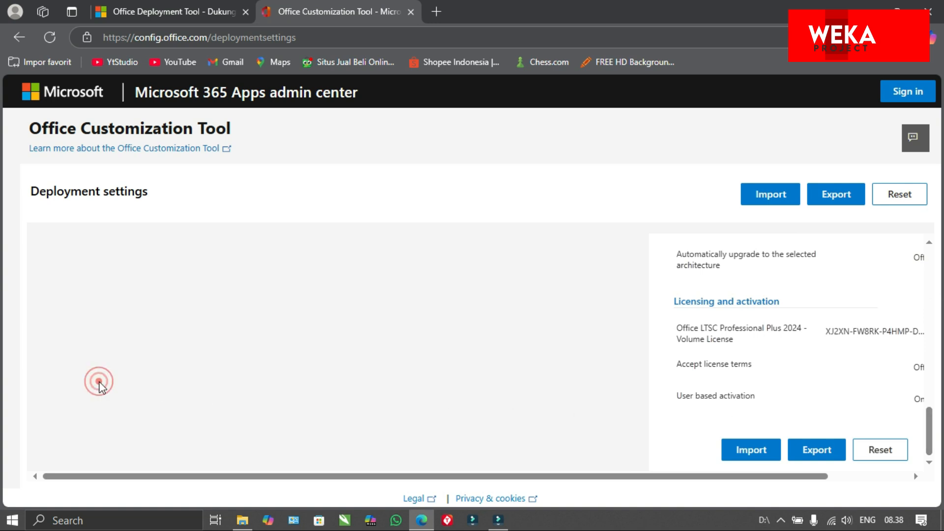
mouse_move(845, 436)
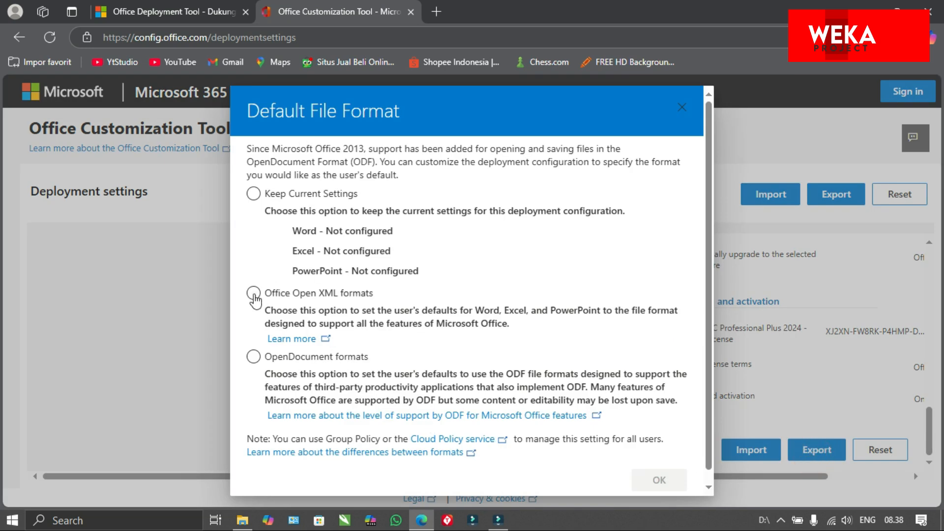
Step: Set Office Open XML as default format, accept the license, and export Configuration.xml
left_click(253, 293)
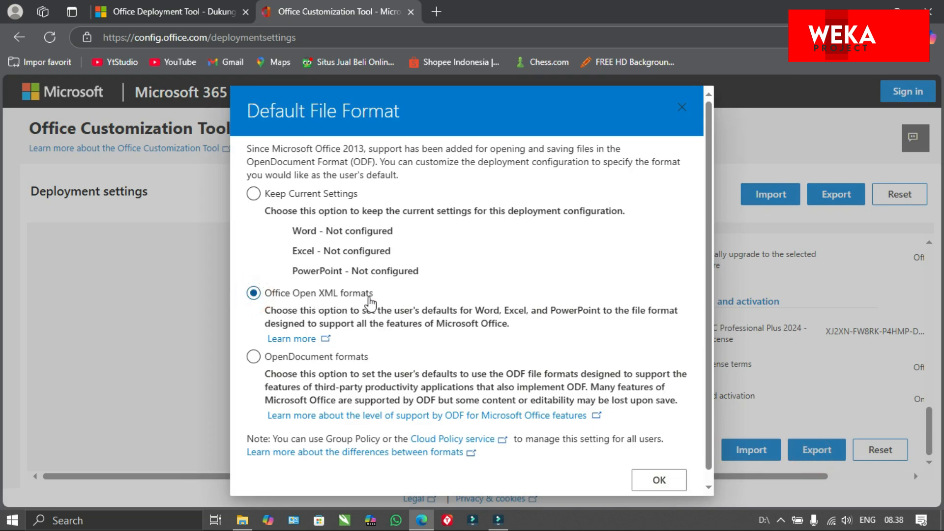
mouse_move(496, 387)
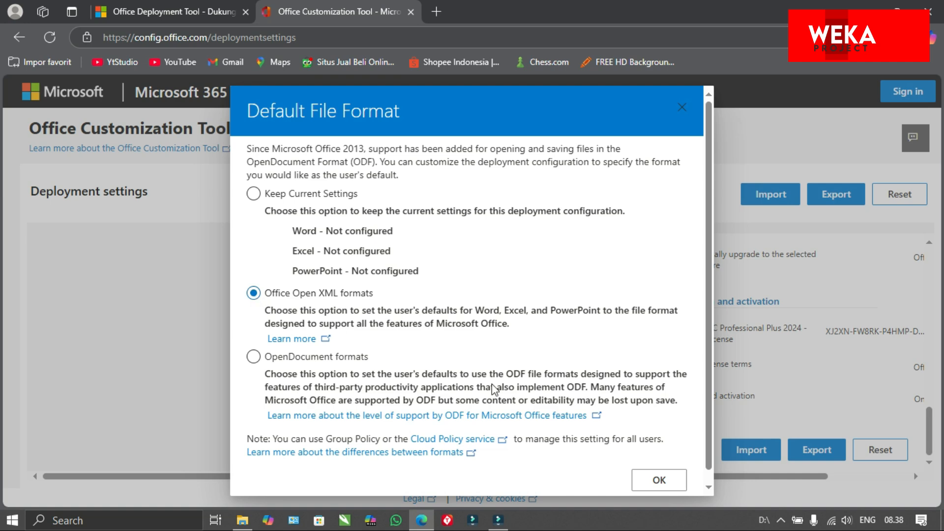
left_click(659, 480)
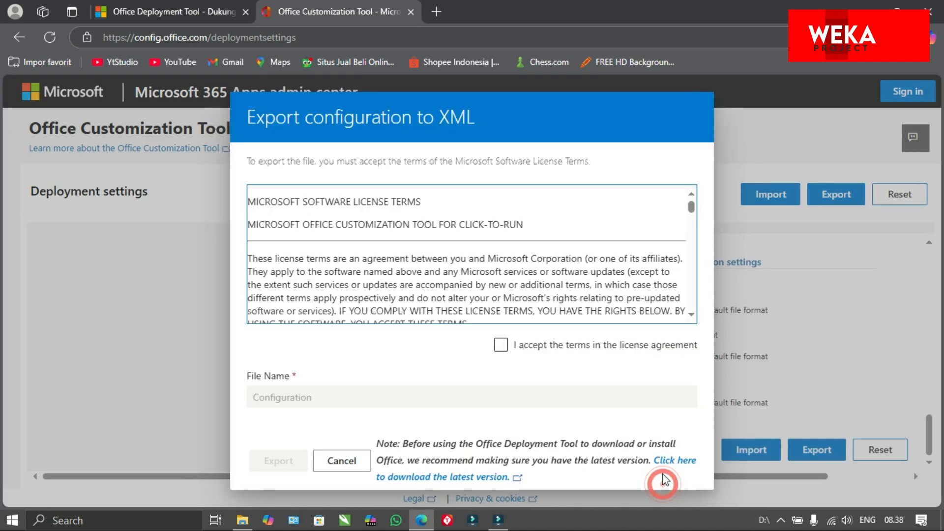
left_click(501, 344)
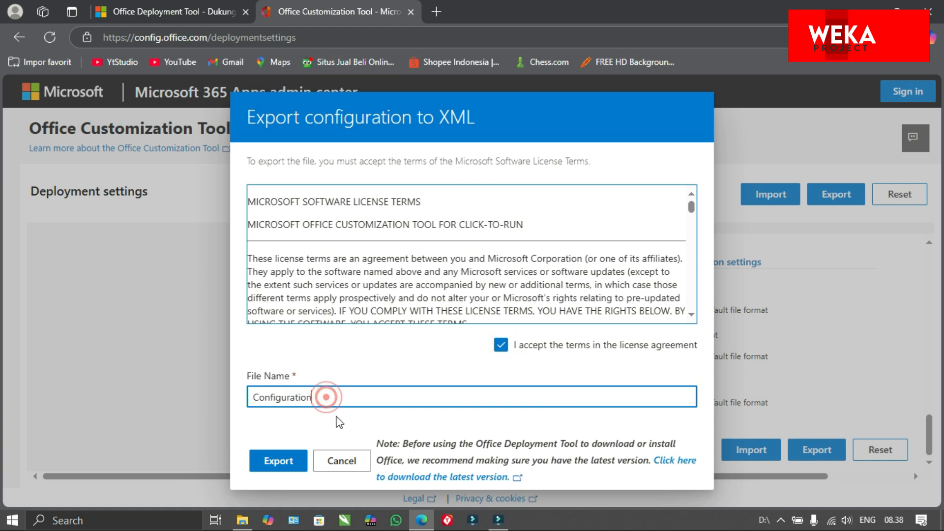
left_click(279, 461)
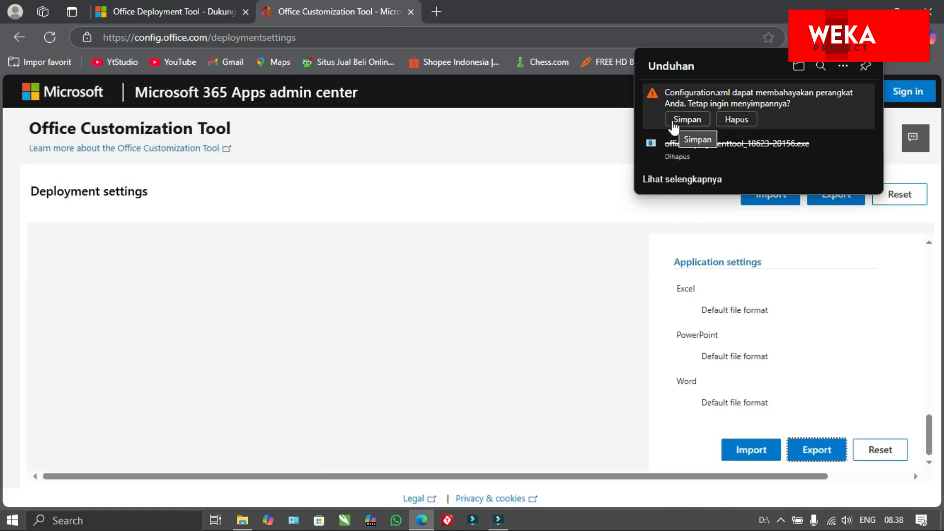
Step: Keep the downloaded Configuration.xml and paste it into C:\Office 2024 beside setup.exe
left_click(687, 119)
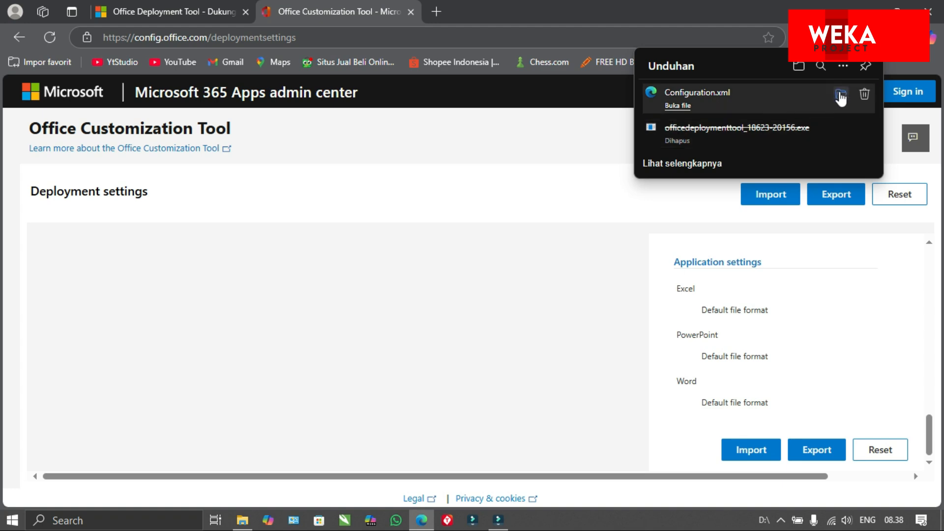
left_click(677, 106)
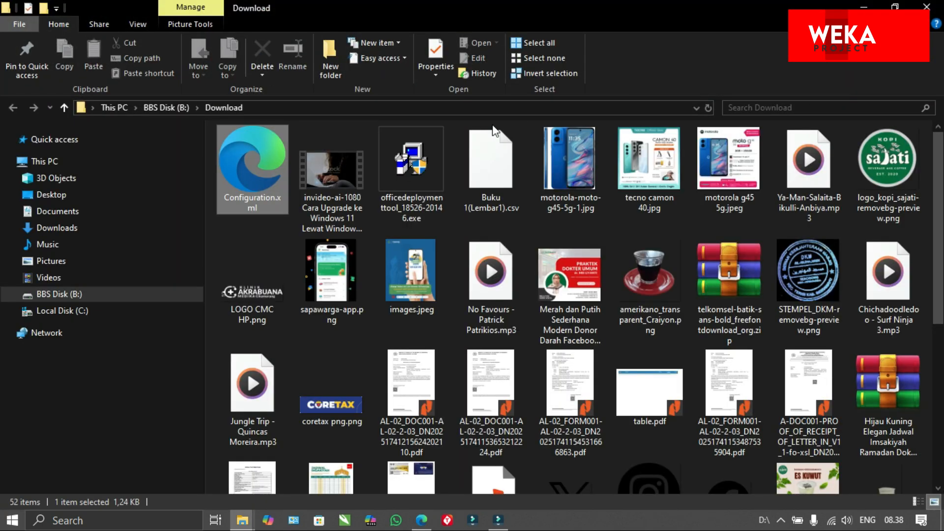
right_click(252, 167)
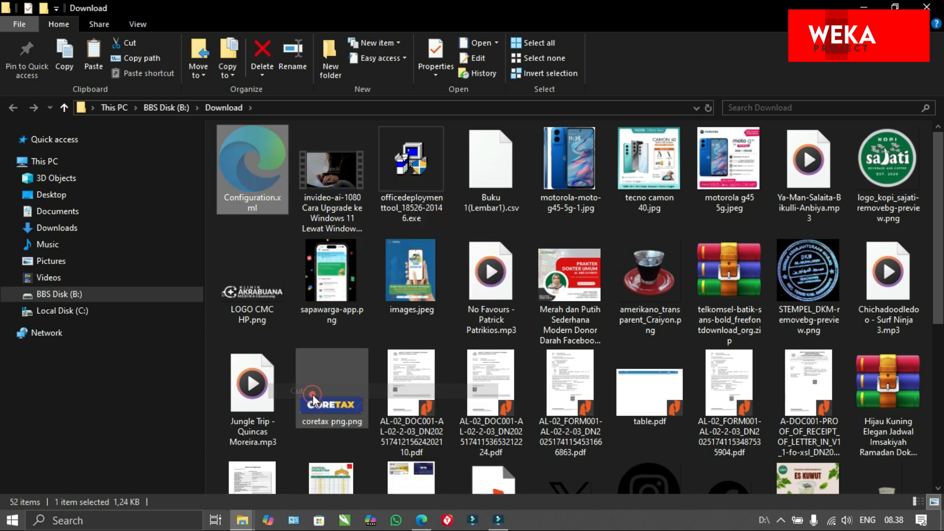
left_click(63, 311)
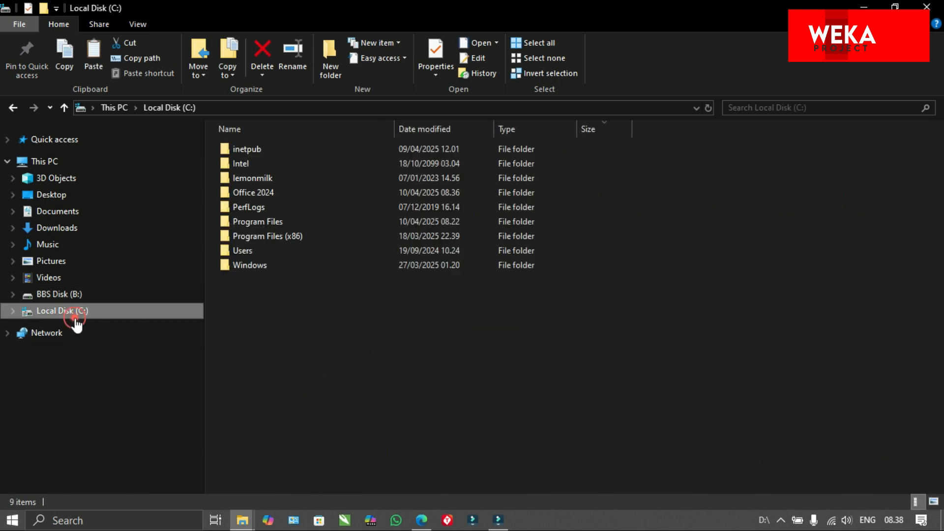
left_click(253, 192)
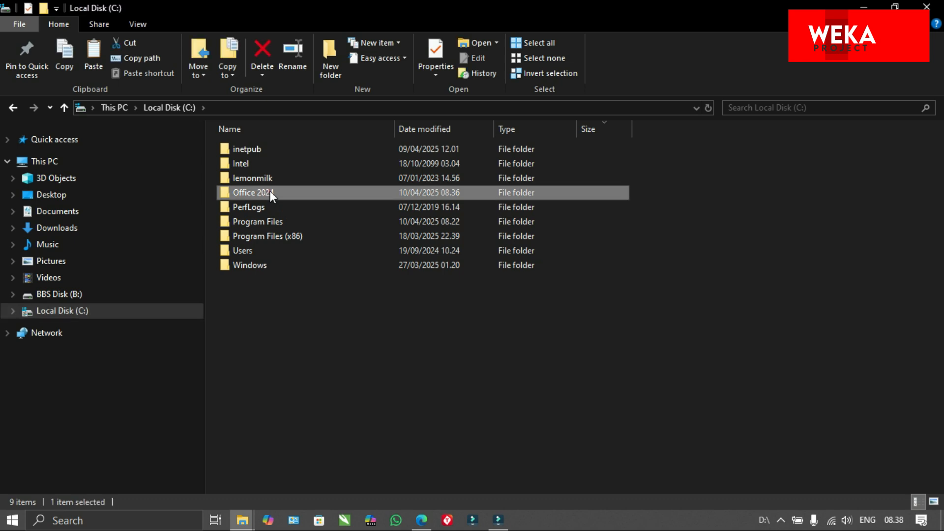
double_click(250, 193)
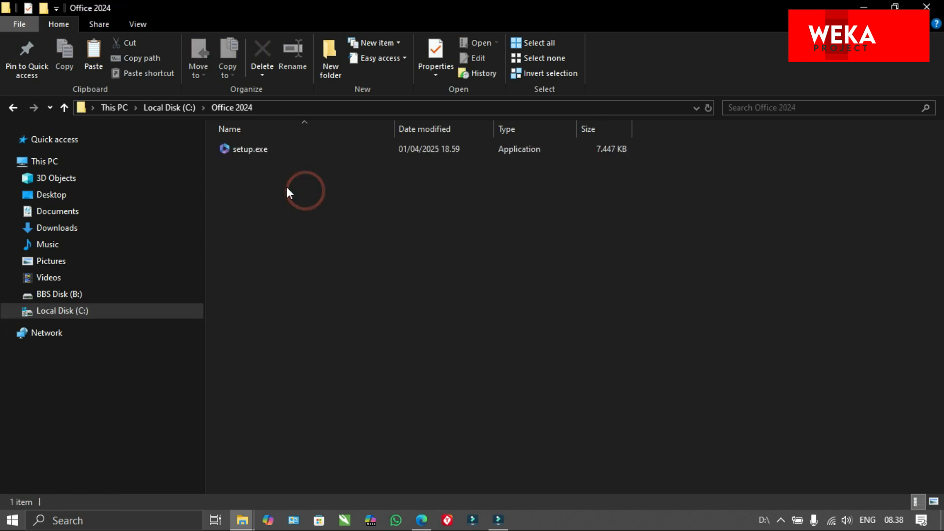
right_click(302, 191)
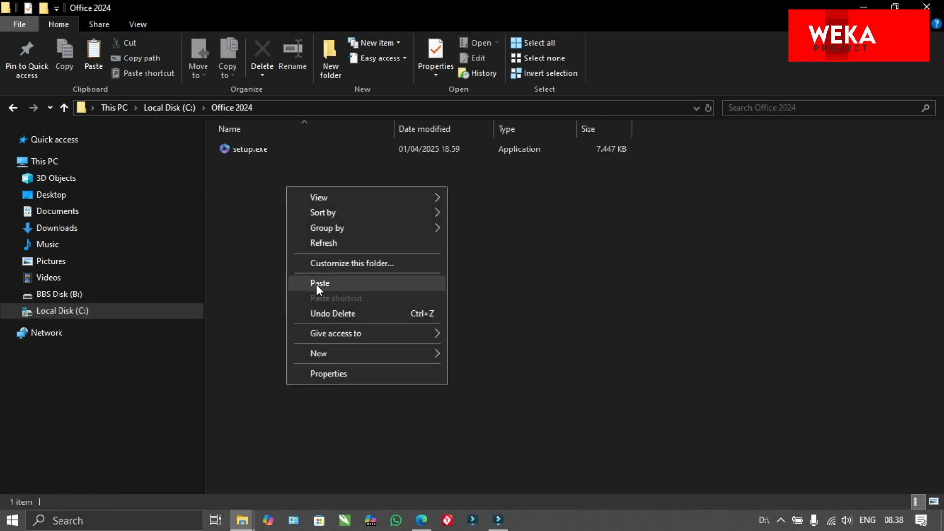
left_click(320, 283)
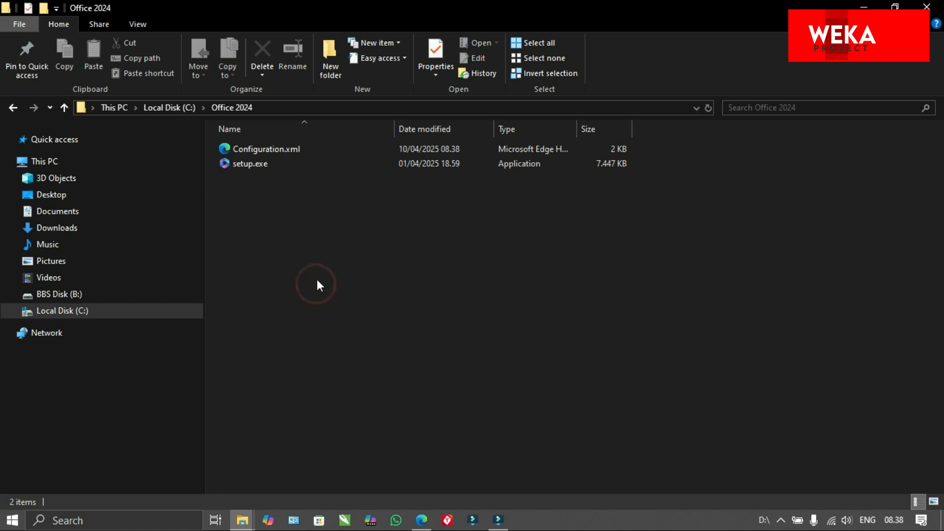
left_click(250, 163)
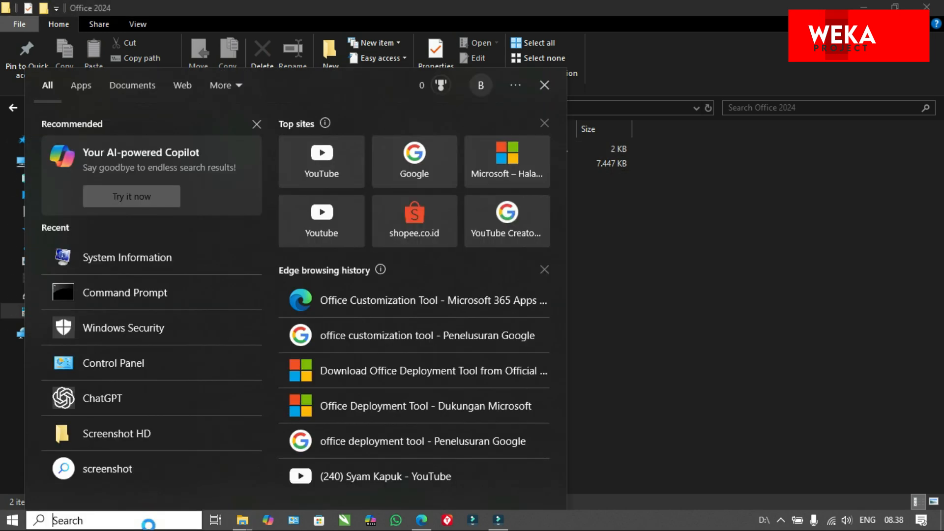
Step: Open Command Prompt as administrator and change into C:\Office 2024
type("cmd")
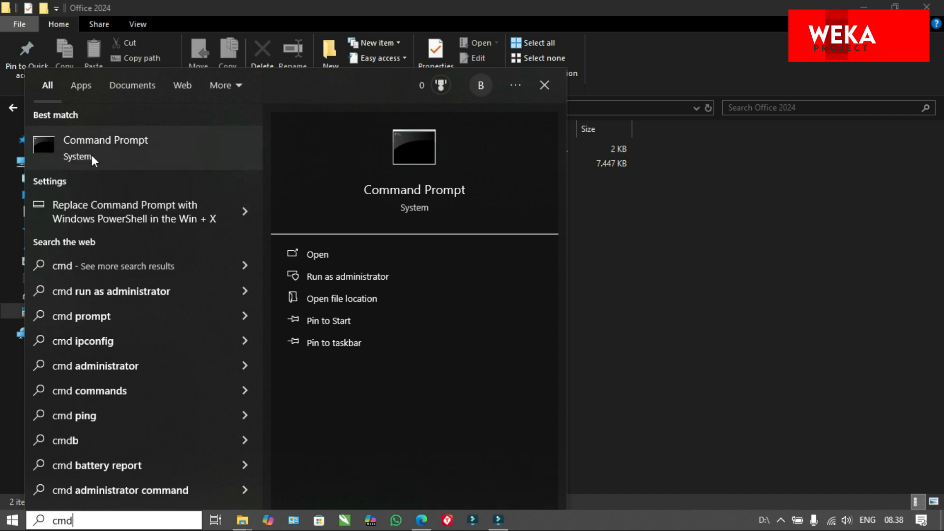
right_click(99, 148)
type("cd c")
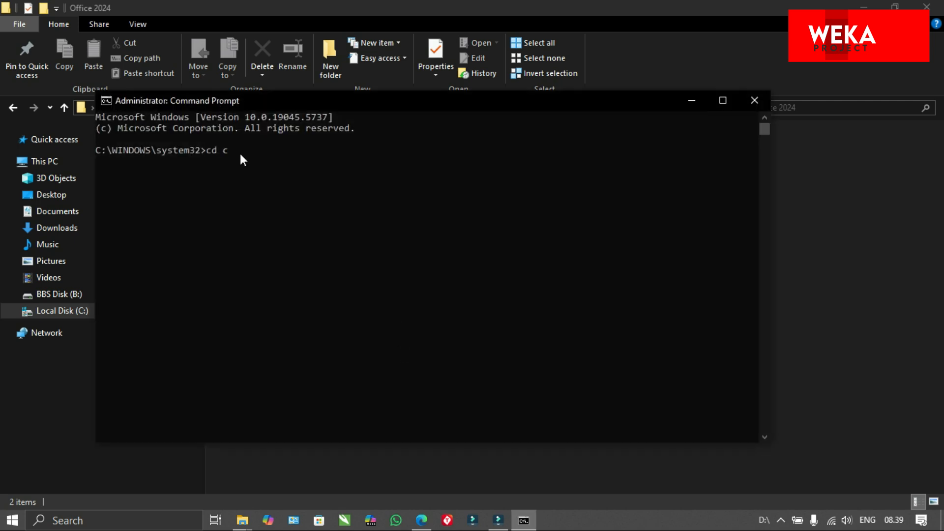
type(":")
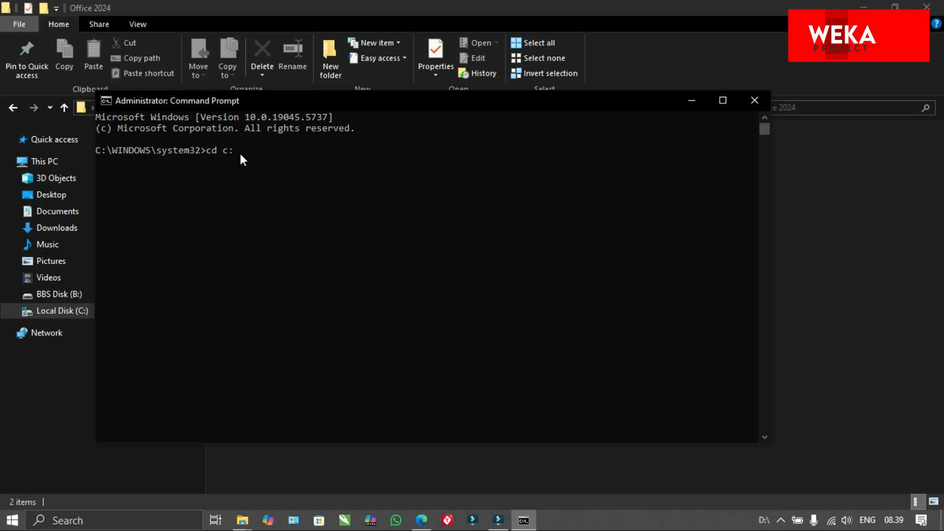
type("\\")
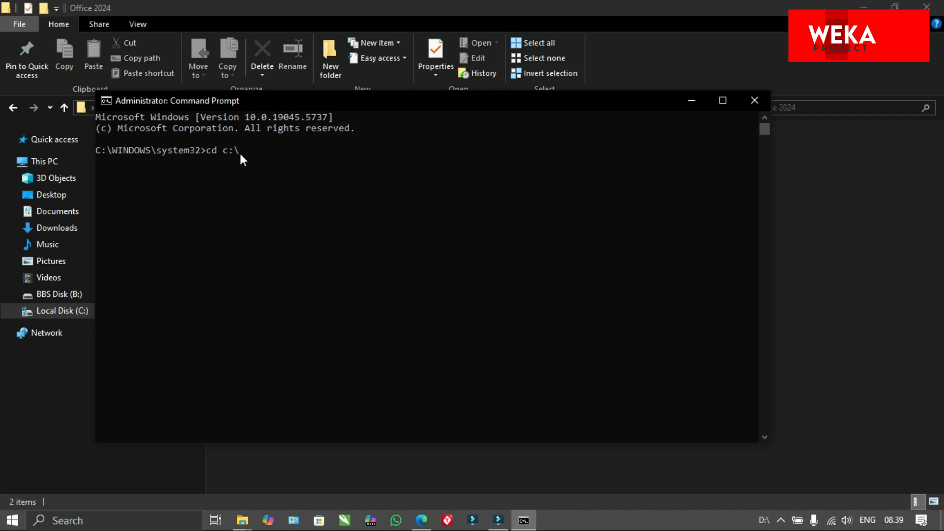
type("Office 2024")
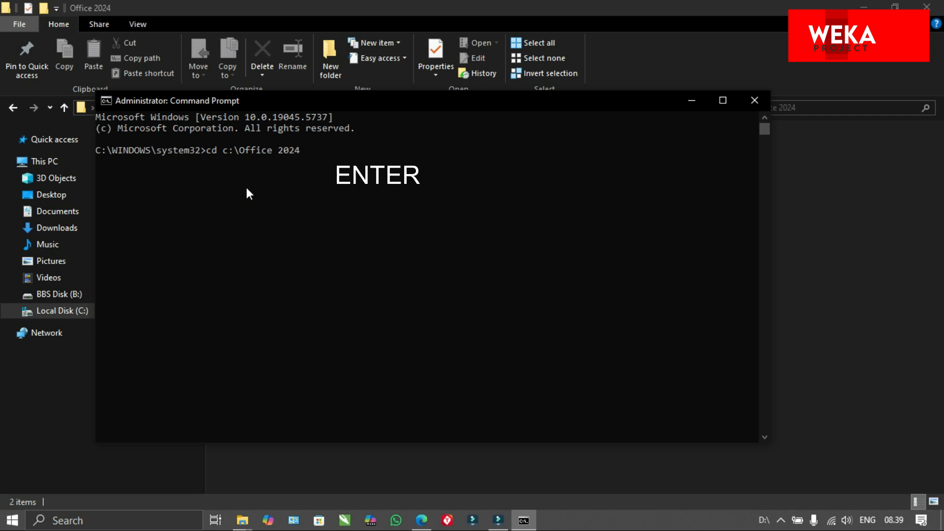
key("Enter")
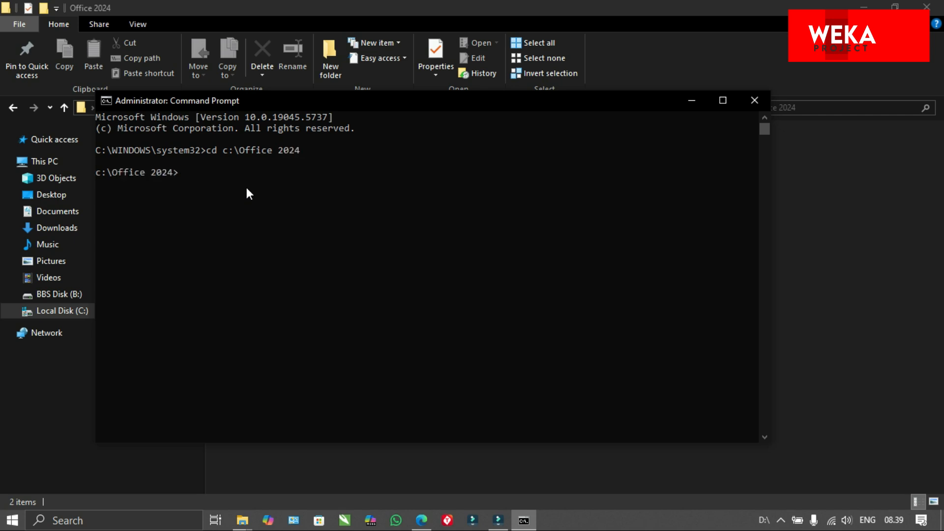
Step: Run 'setup /configure configuration.xml' to start the Office download
type("se")
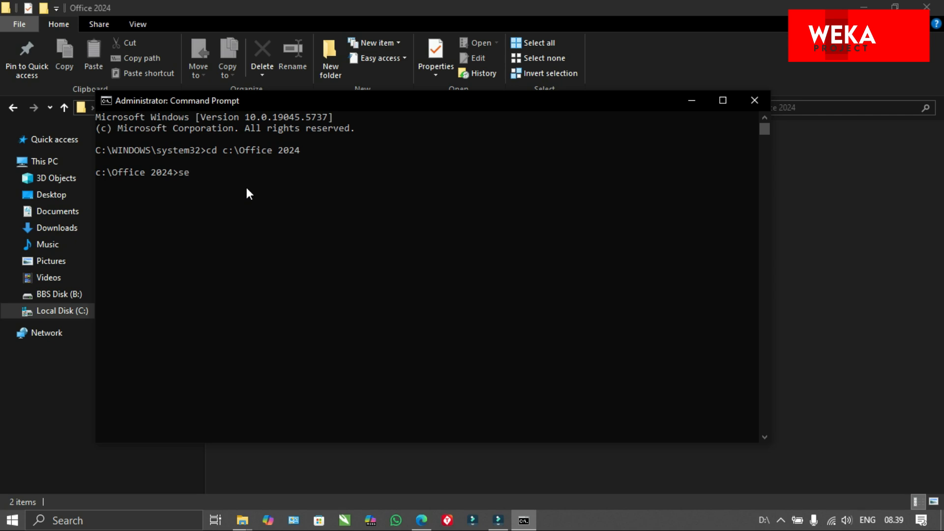
type("tup")
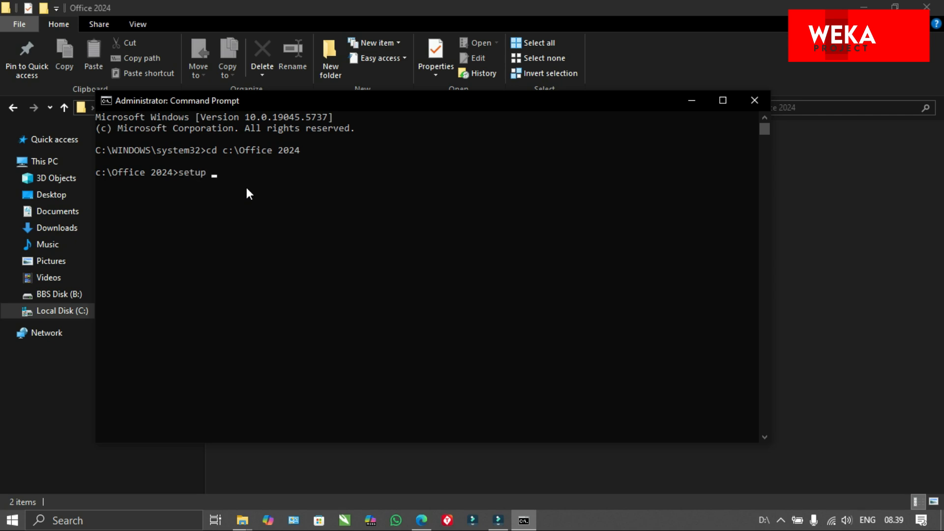
type("/co")
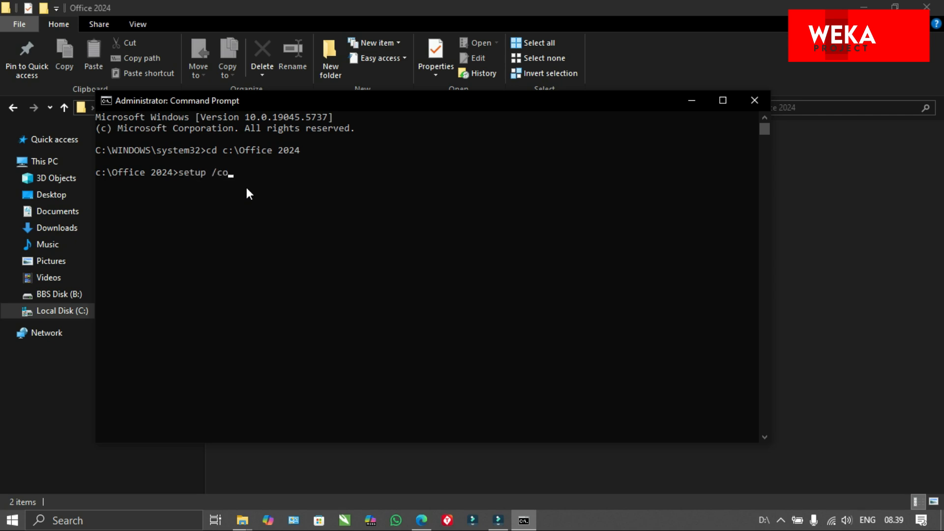
type("nfigure")
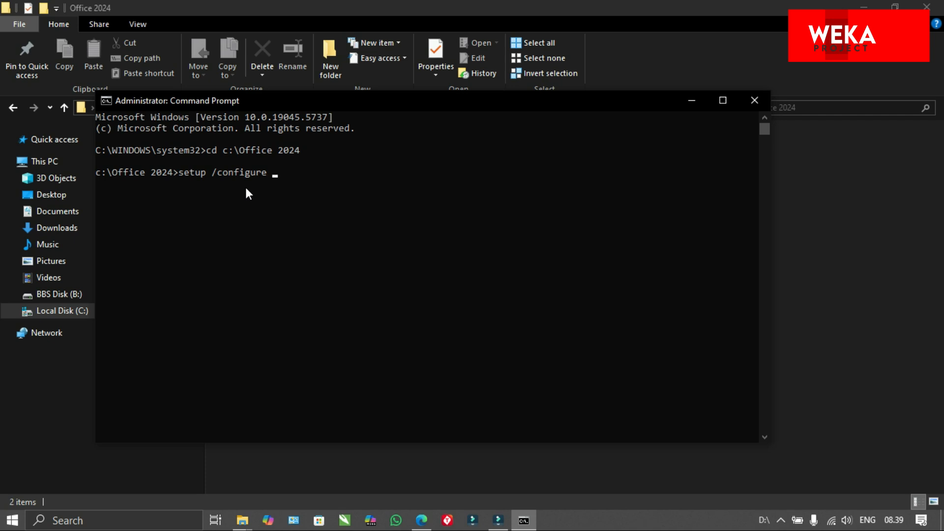
type("configur")
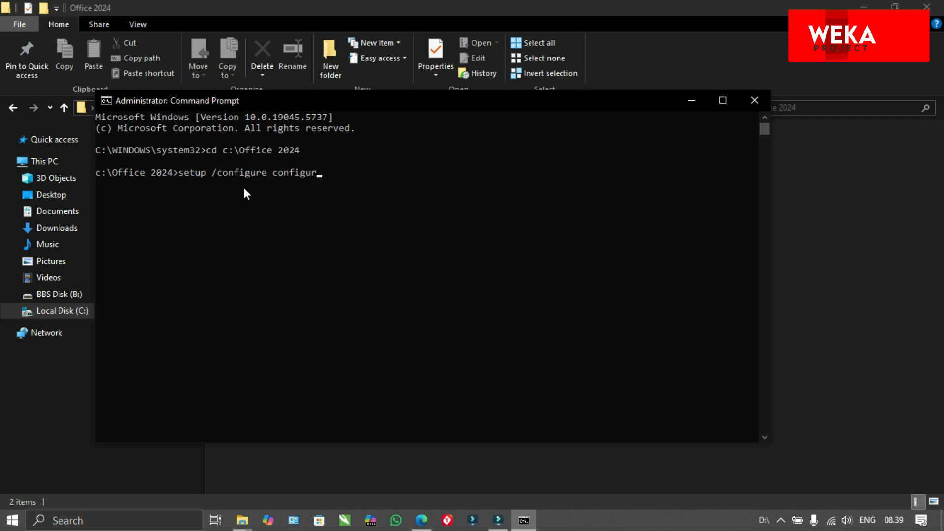
type("ation")
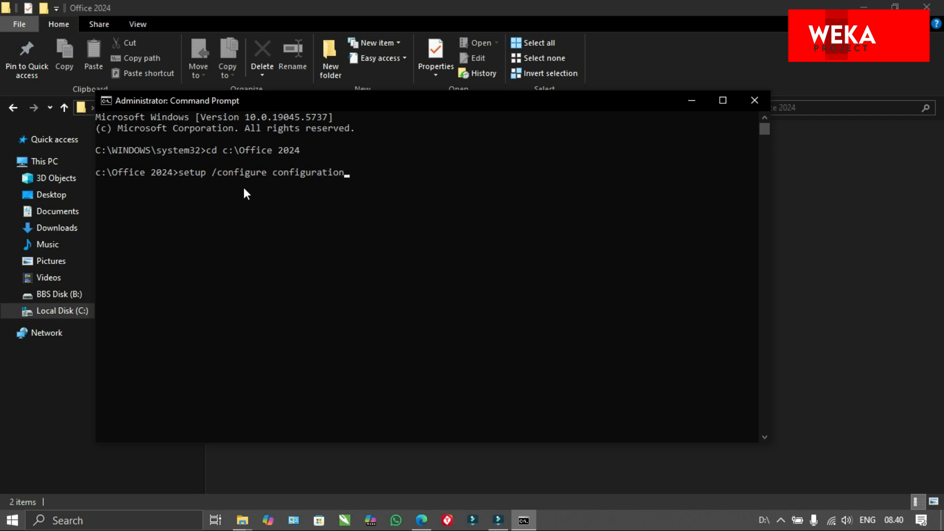
type(".xml")
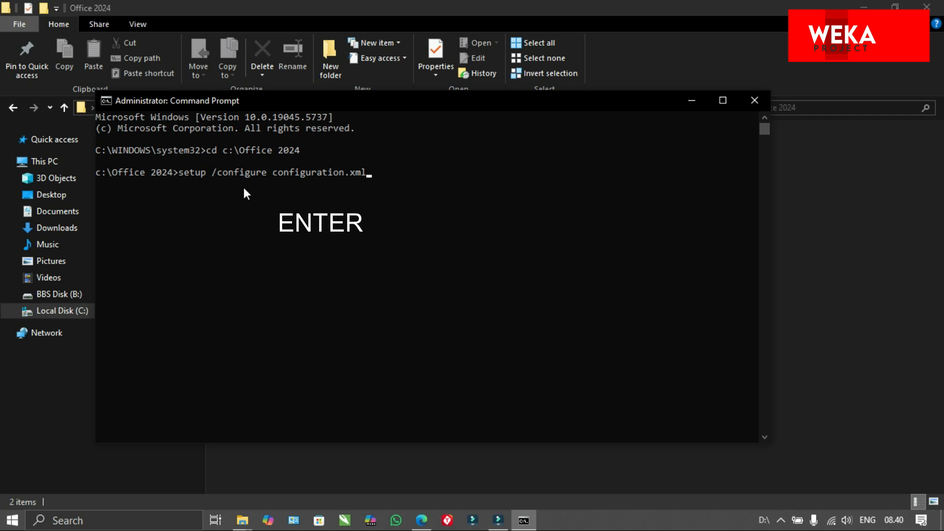
key("Enter")
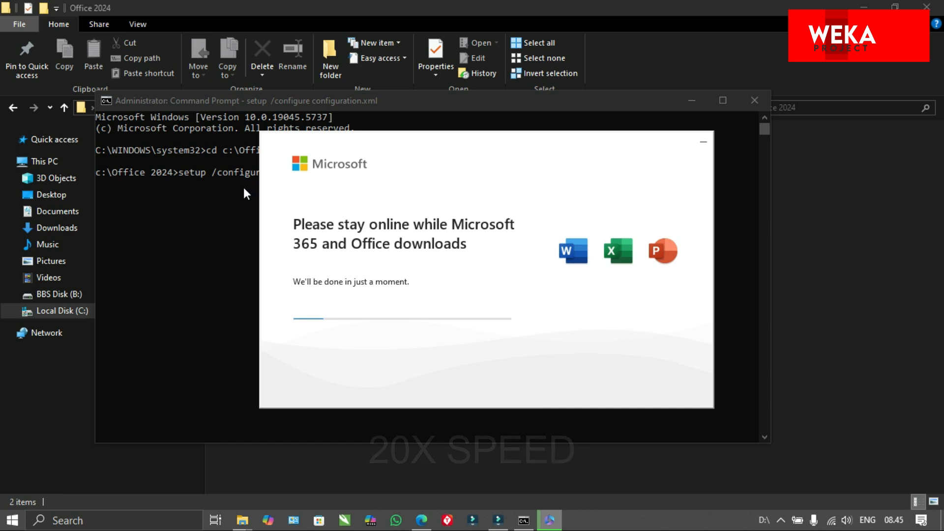
mouse_move(343, 494)
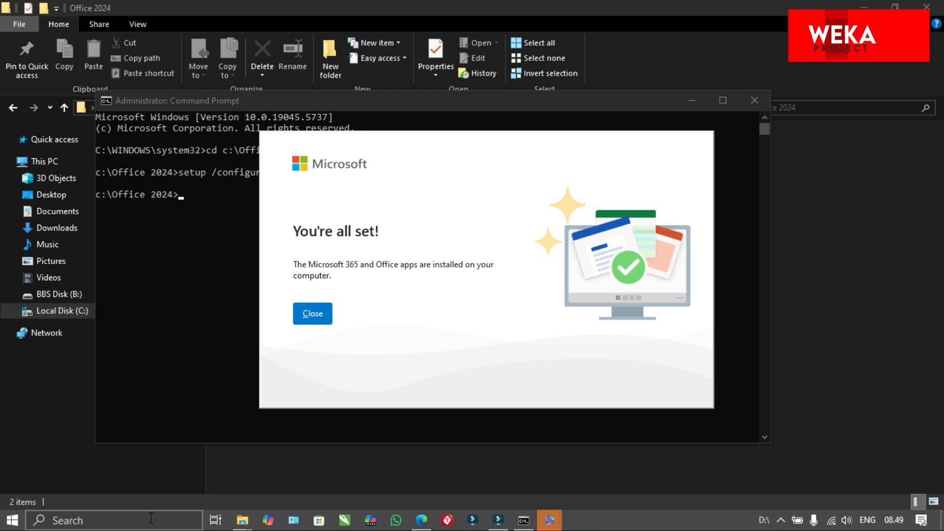
mouse_move(225, 130)
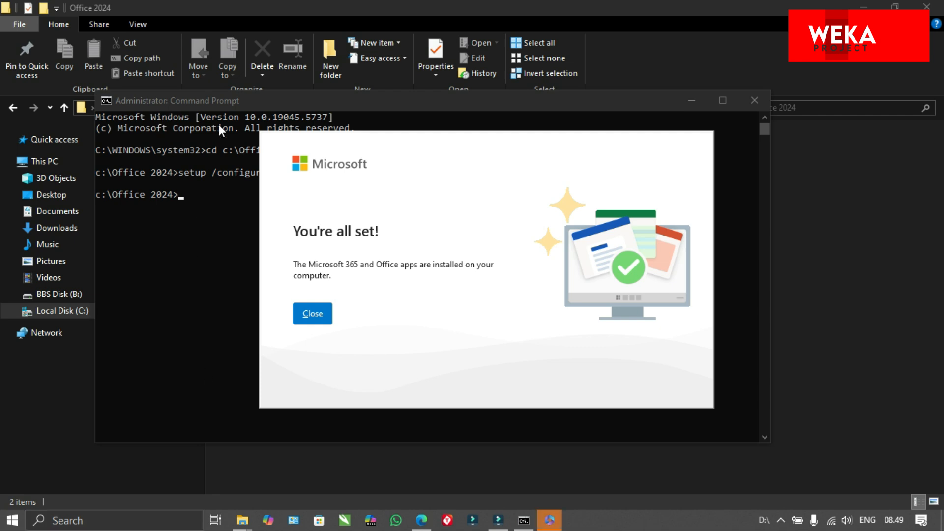
mouse_move(312, 314)
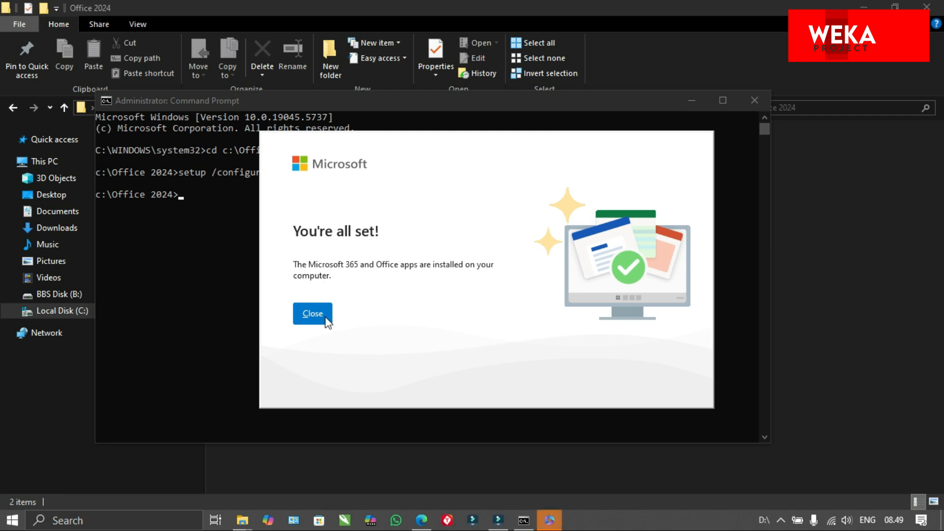
Step: Close the 'You're all set!' message and the Command Prompt window
left_click(312, 313)
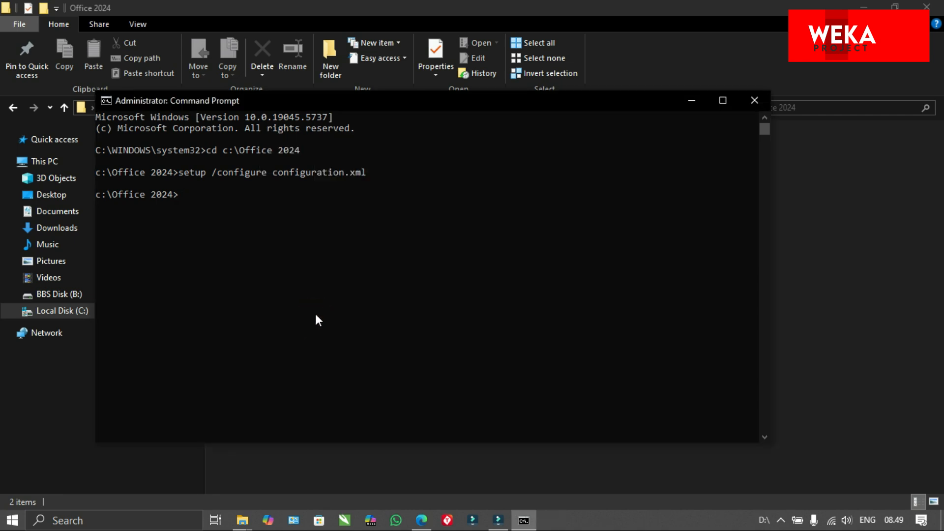
left_click(754, 100)
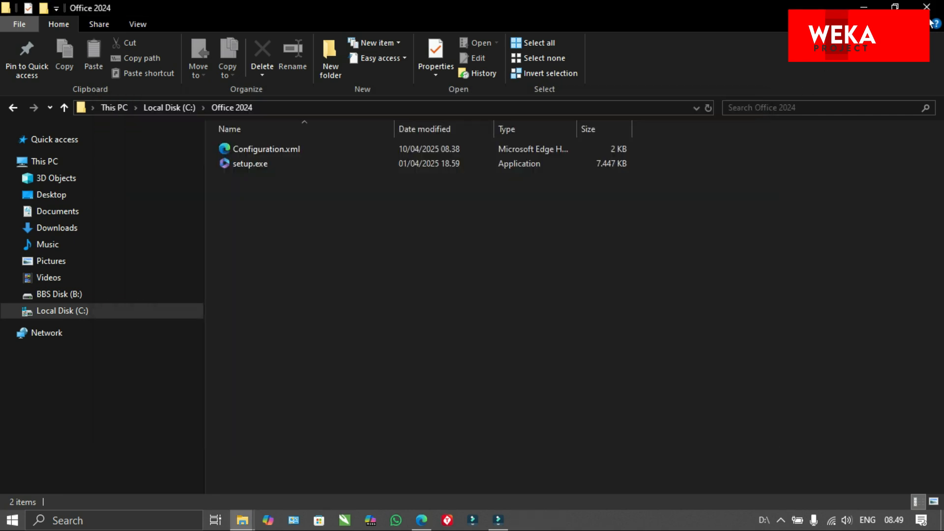